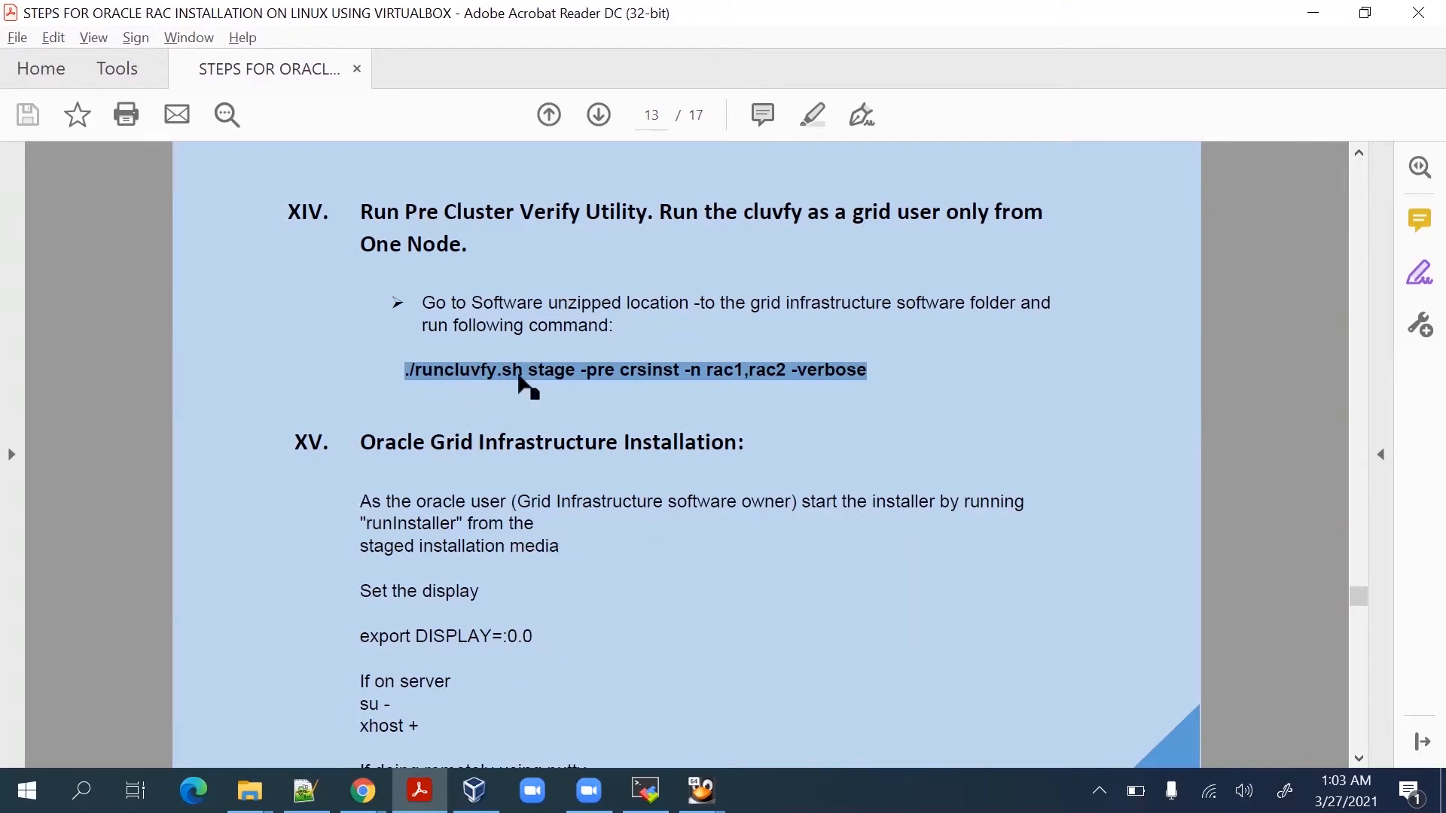
mouse_move(671, 381)
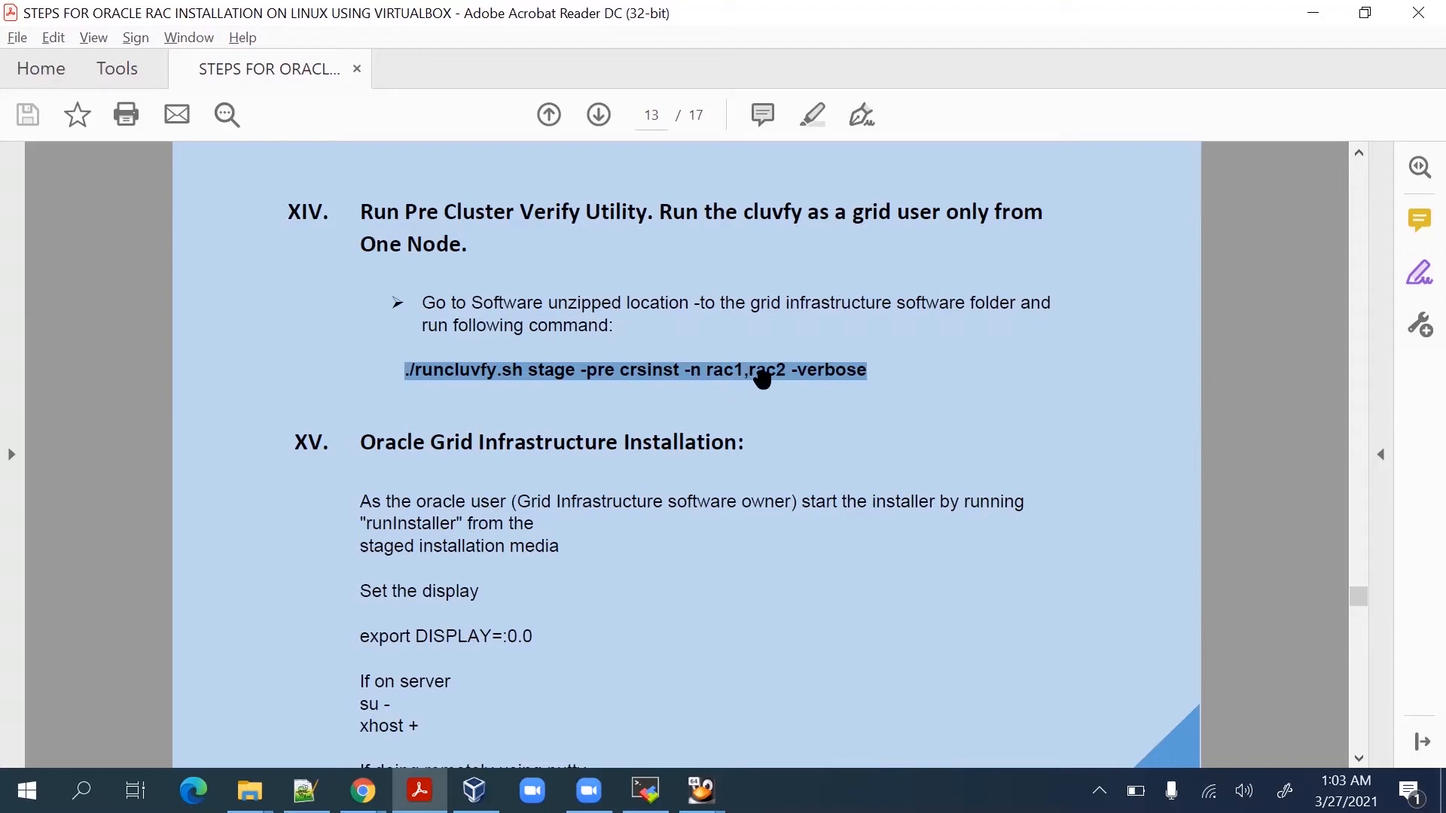
mouse_move(563, 390)
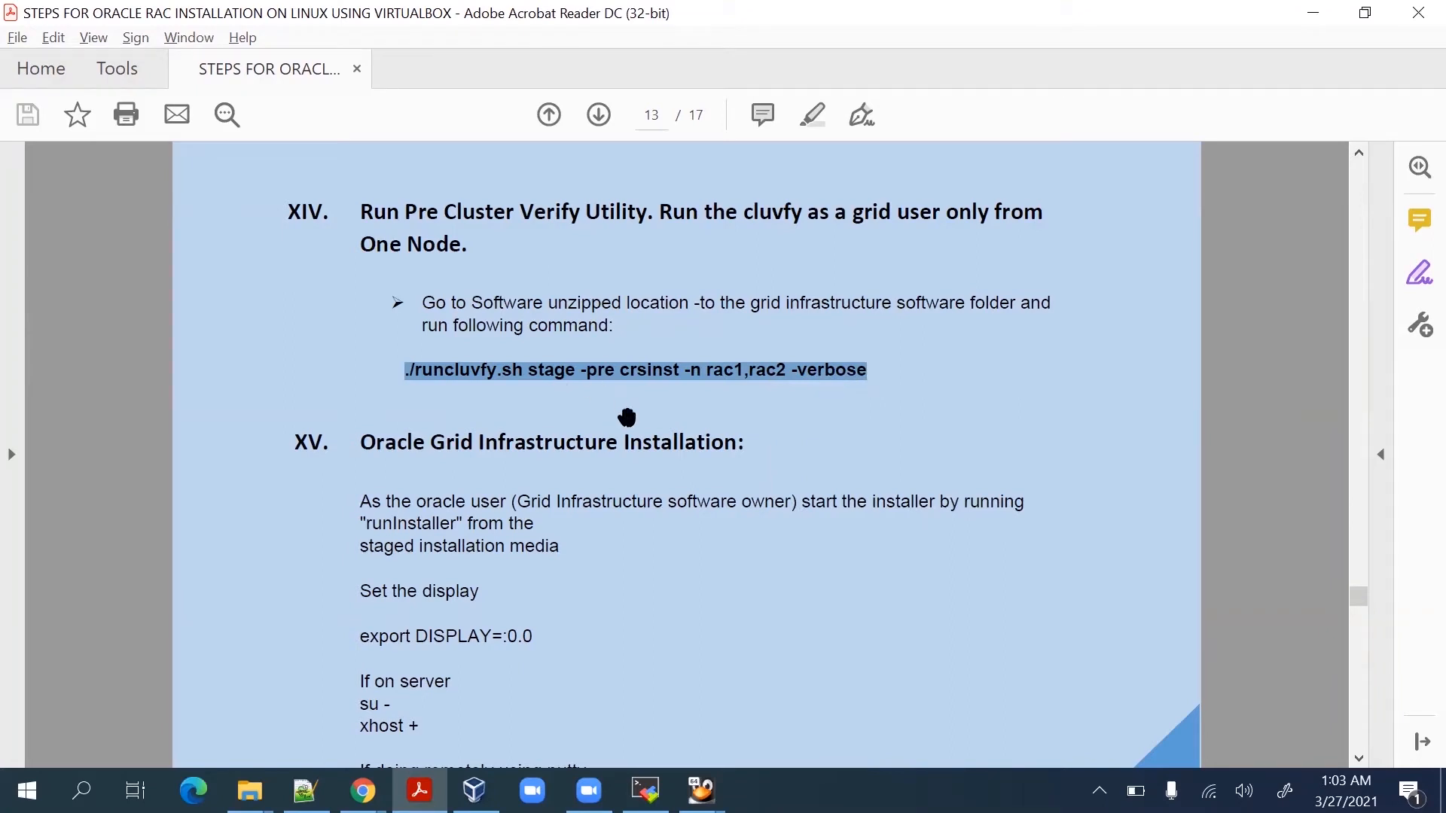
Bring the rac1 terminal session to the front after rechecking the command in the guide PDF.
key("alt+tab")
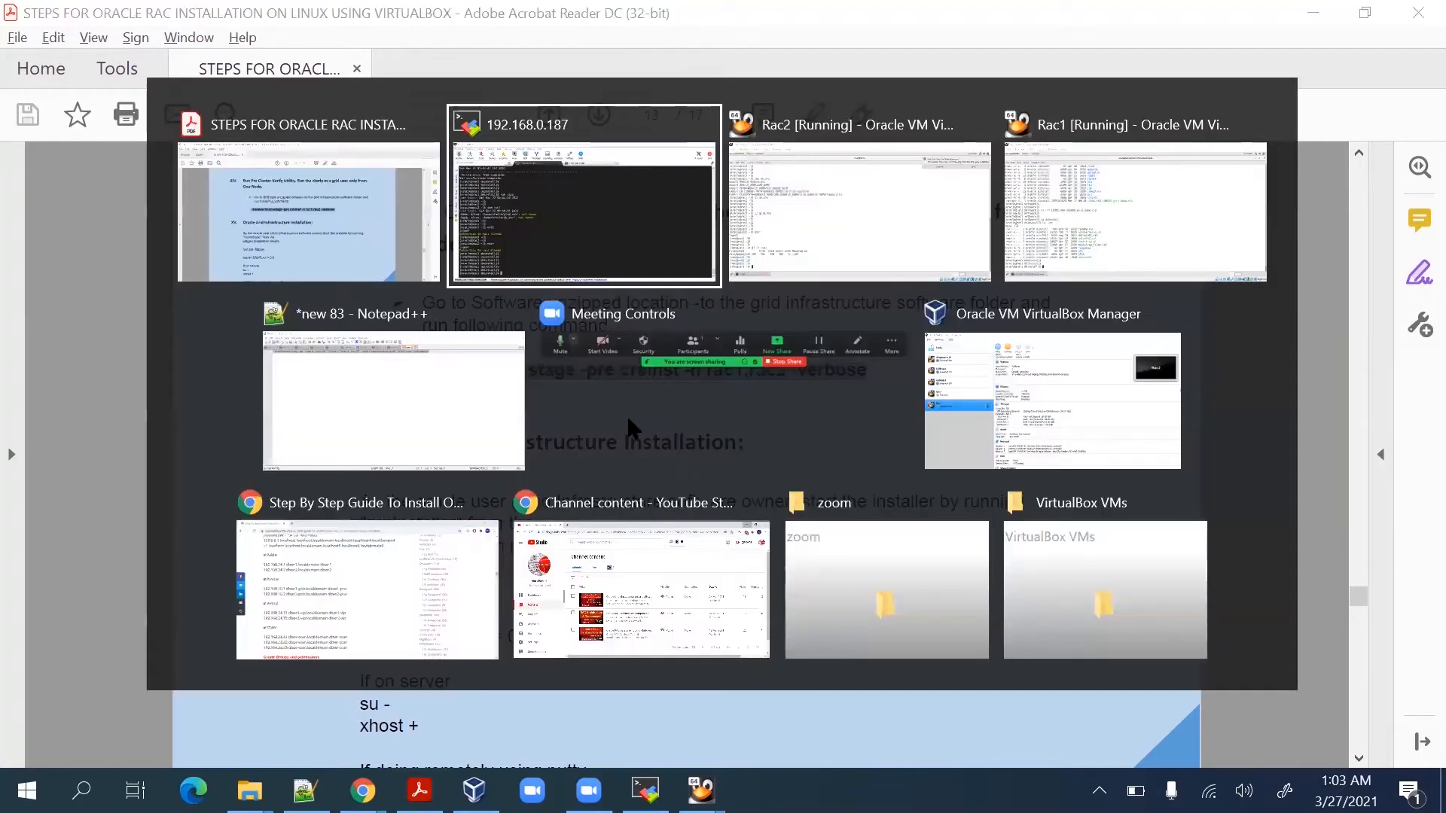
left_click(583, 196)
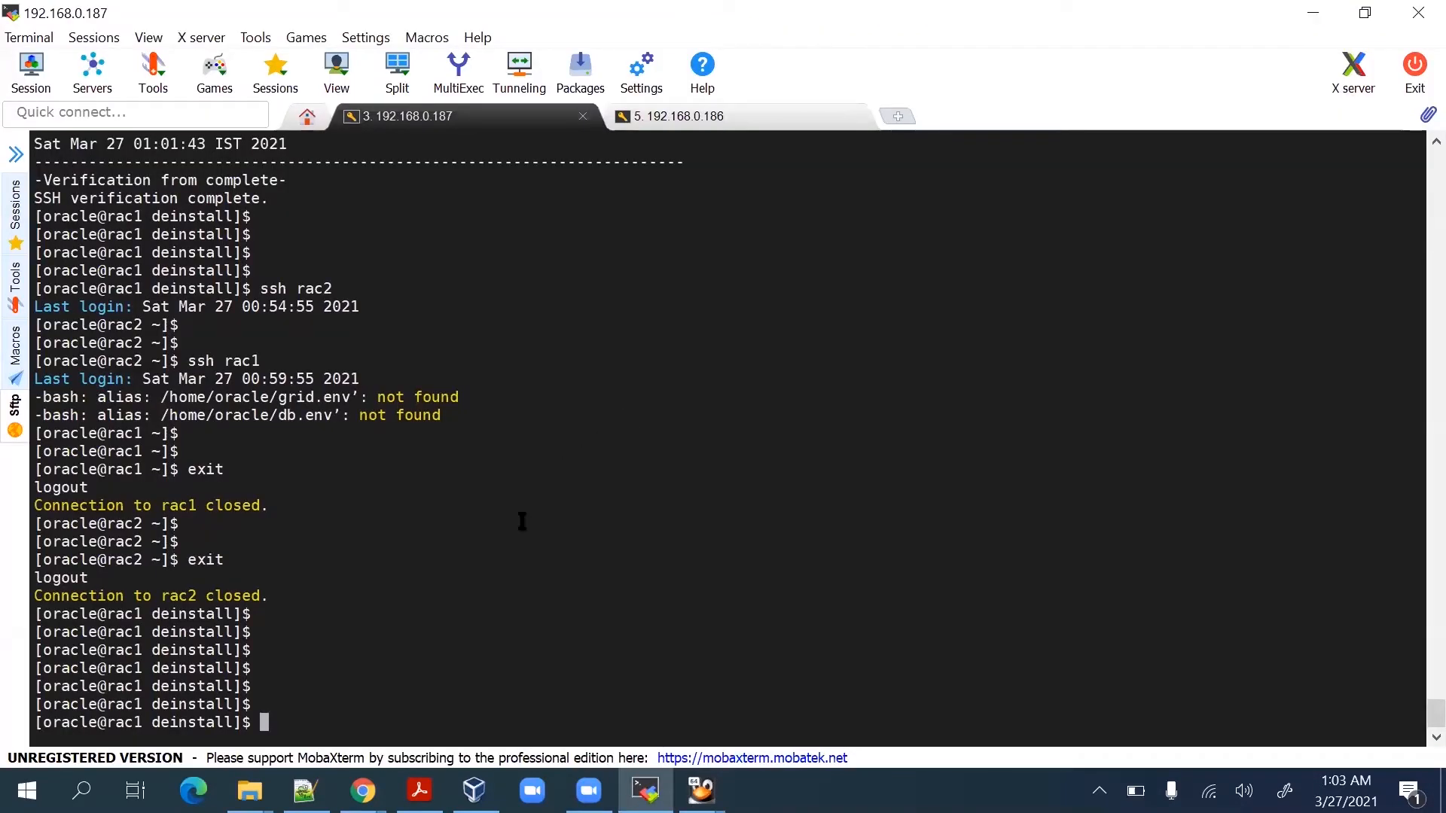
left_click(420, 790)
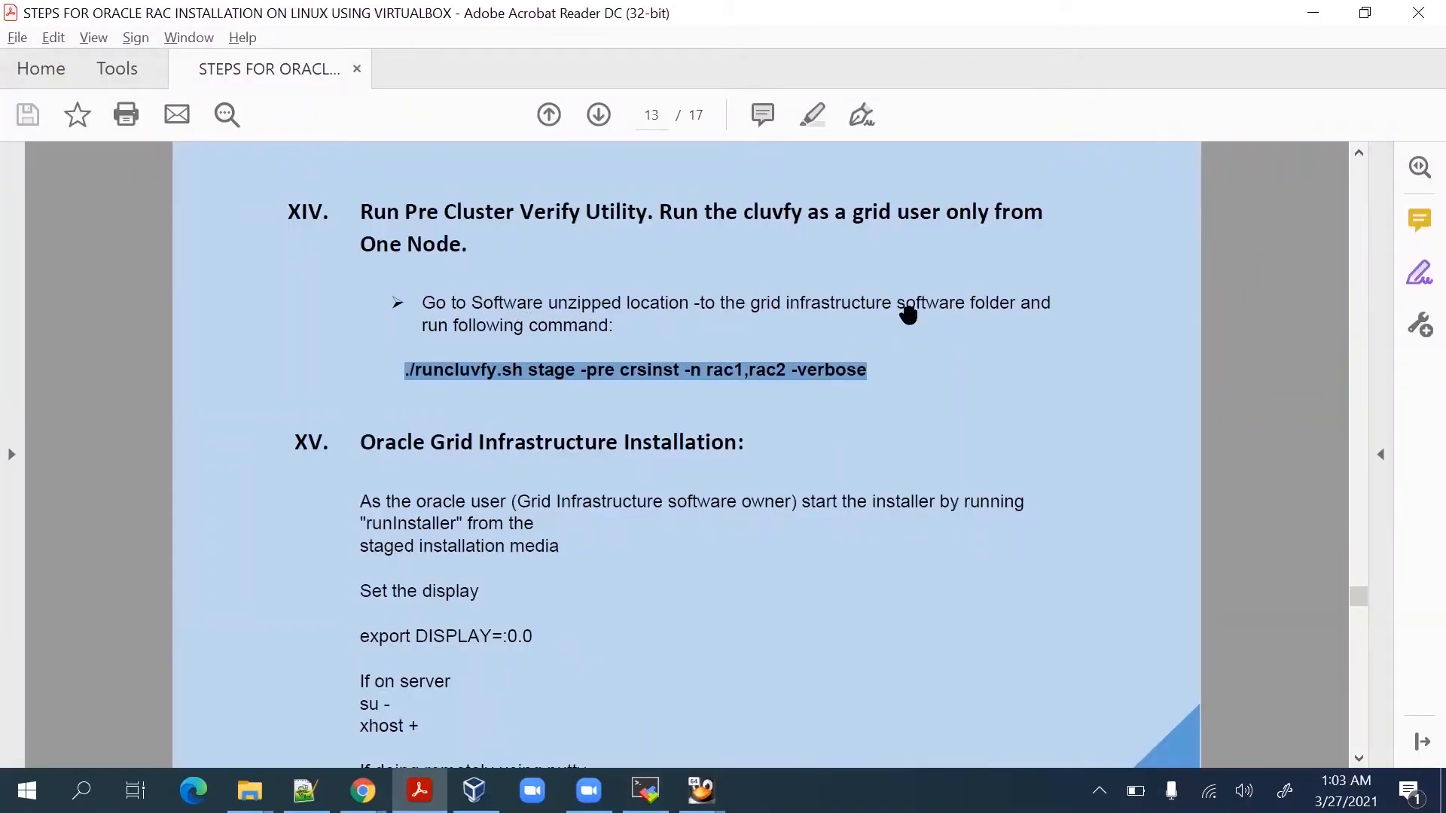
mouse_move(765, 316)
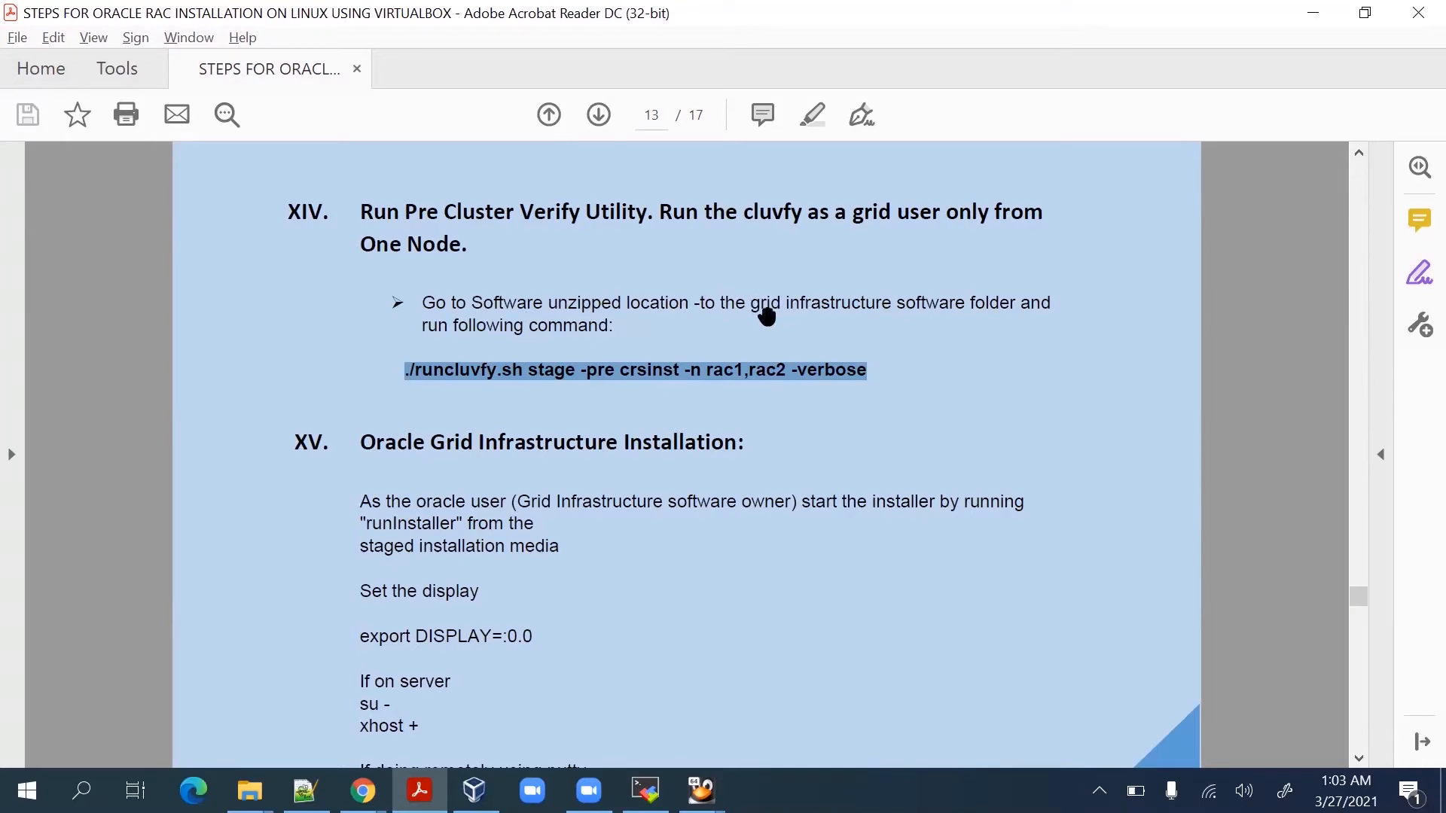
mouse_move(557, 386)
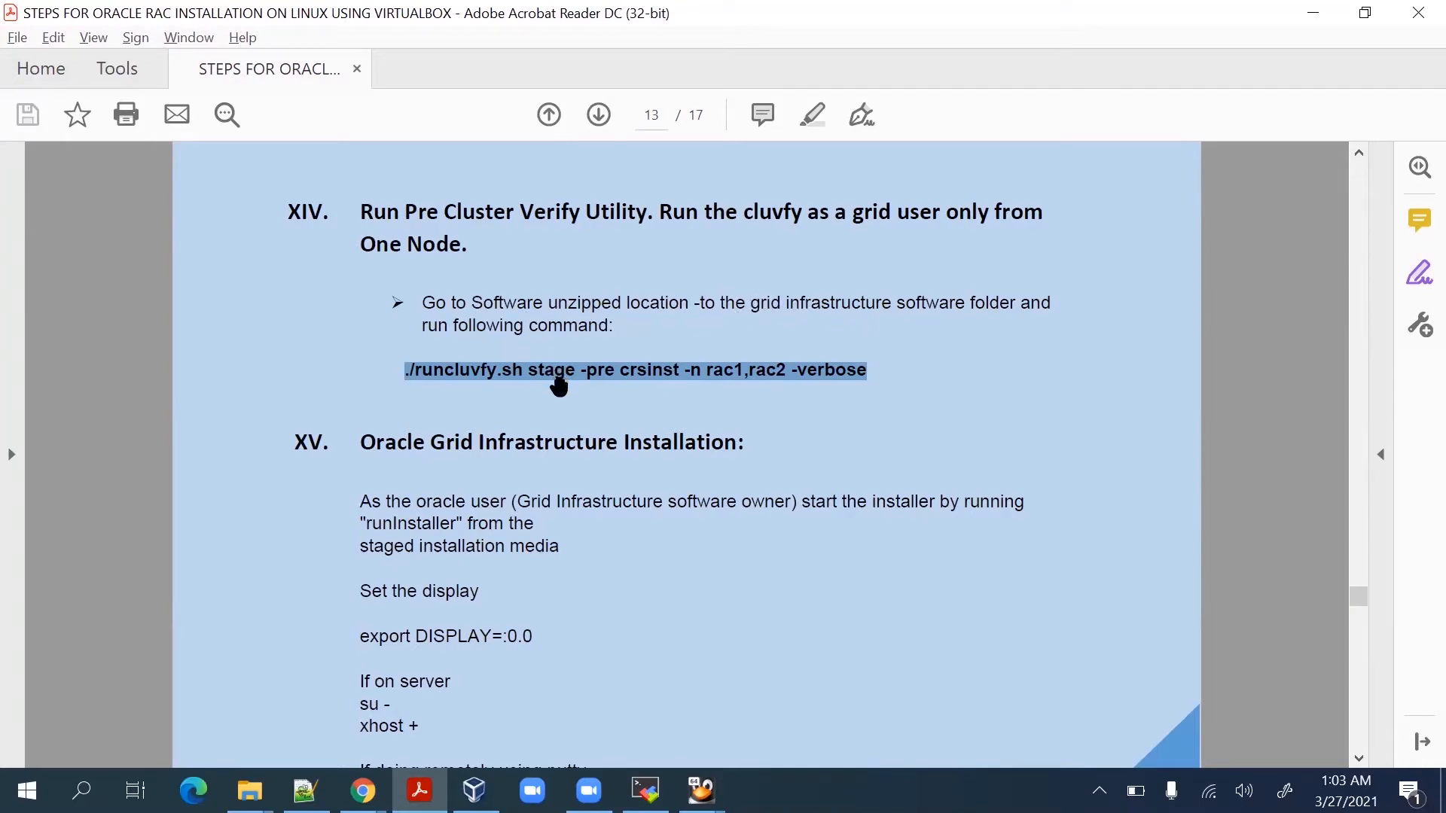
left_click(644, 790)
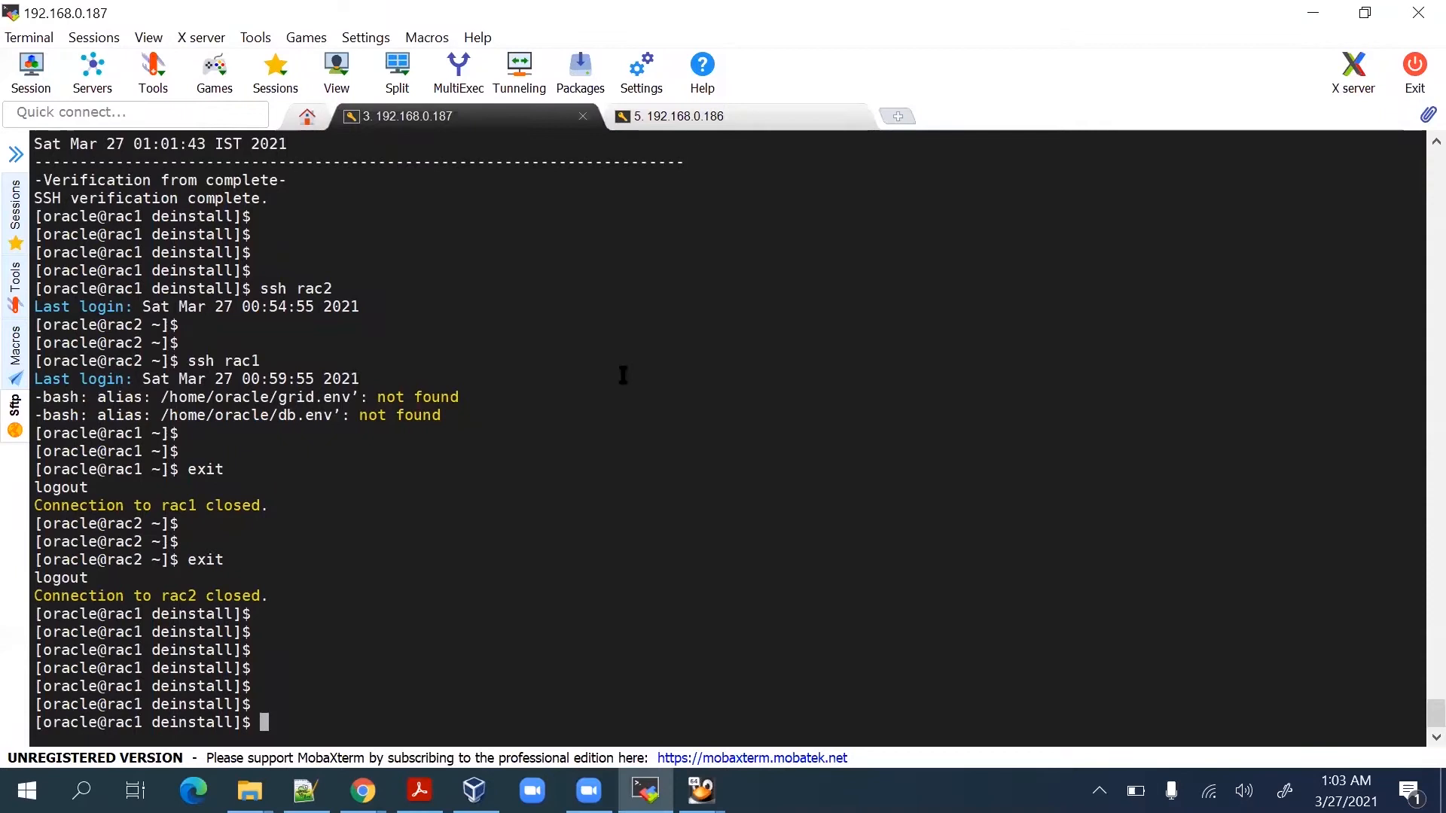
From the software folder, confirm runcluvfy.sh exists and run './runcluvfy.sh stage -pre crsinst -n rac1,rac2 -verbose'.
type("cd ..")
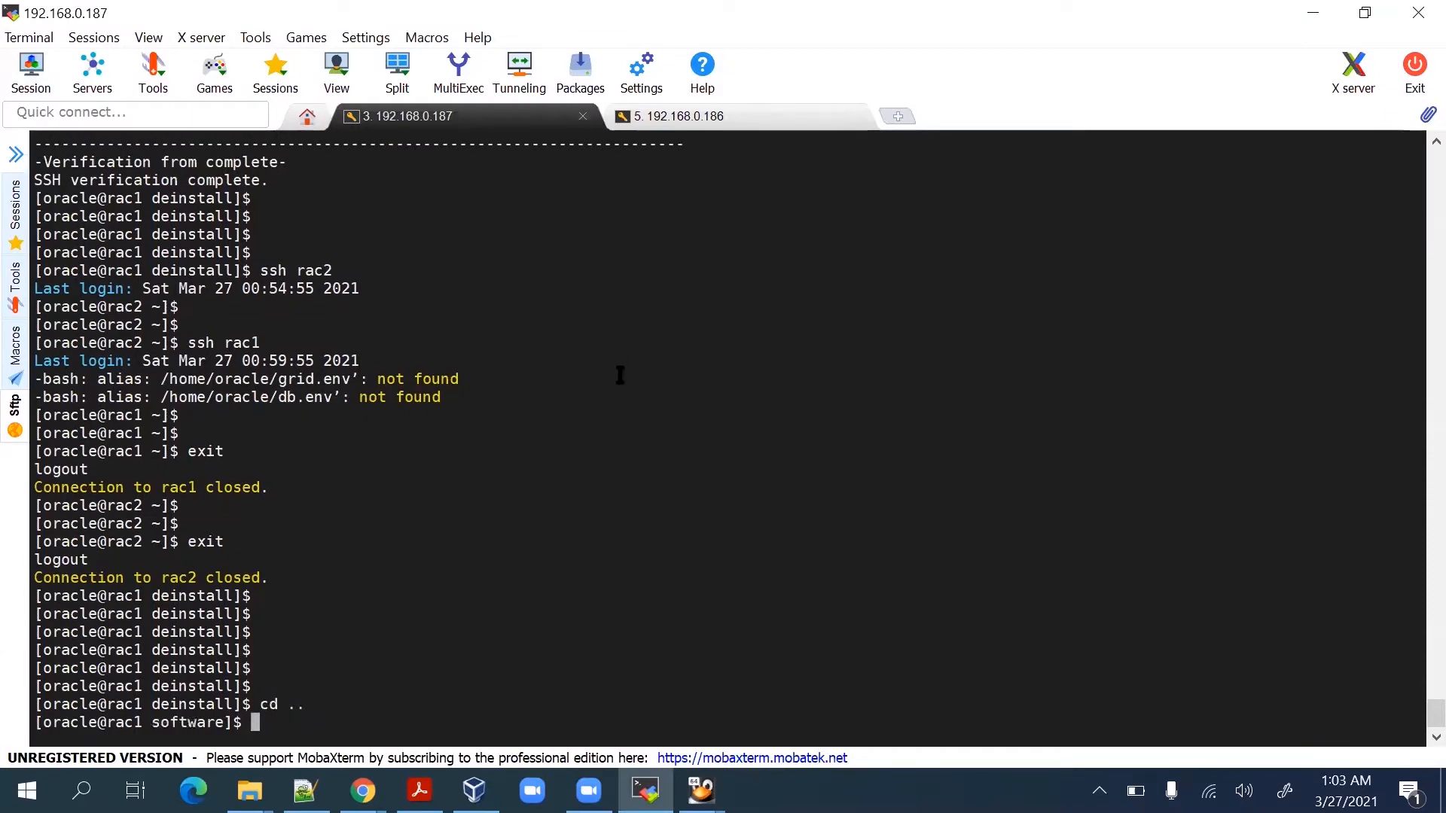
type("ls -lrt")
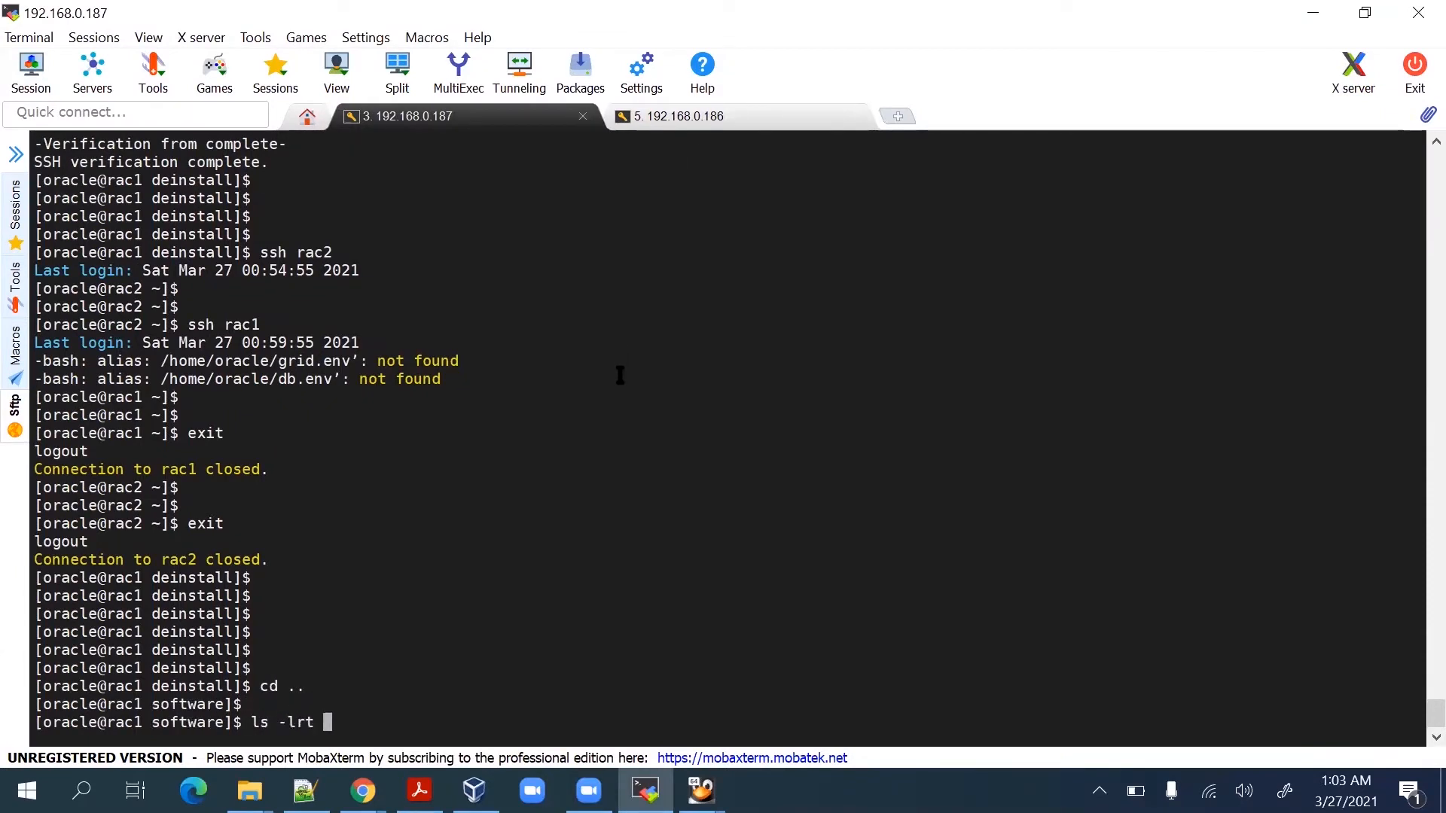
type("runcluvfy.sh")
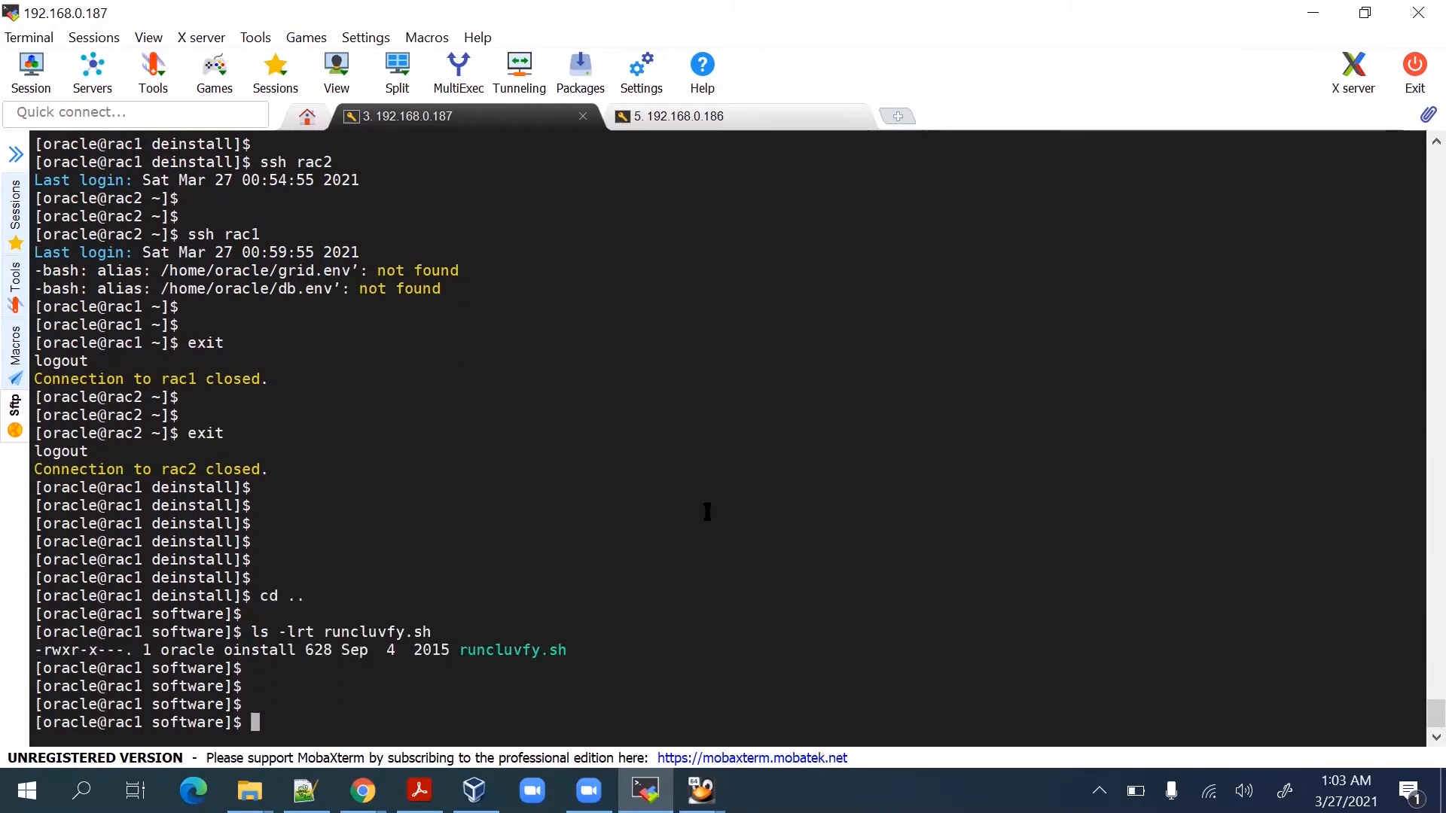
type("./runcluvfy.sh stage -pre crsinst -n rac1,rac2 -verbose")
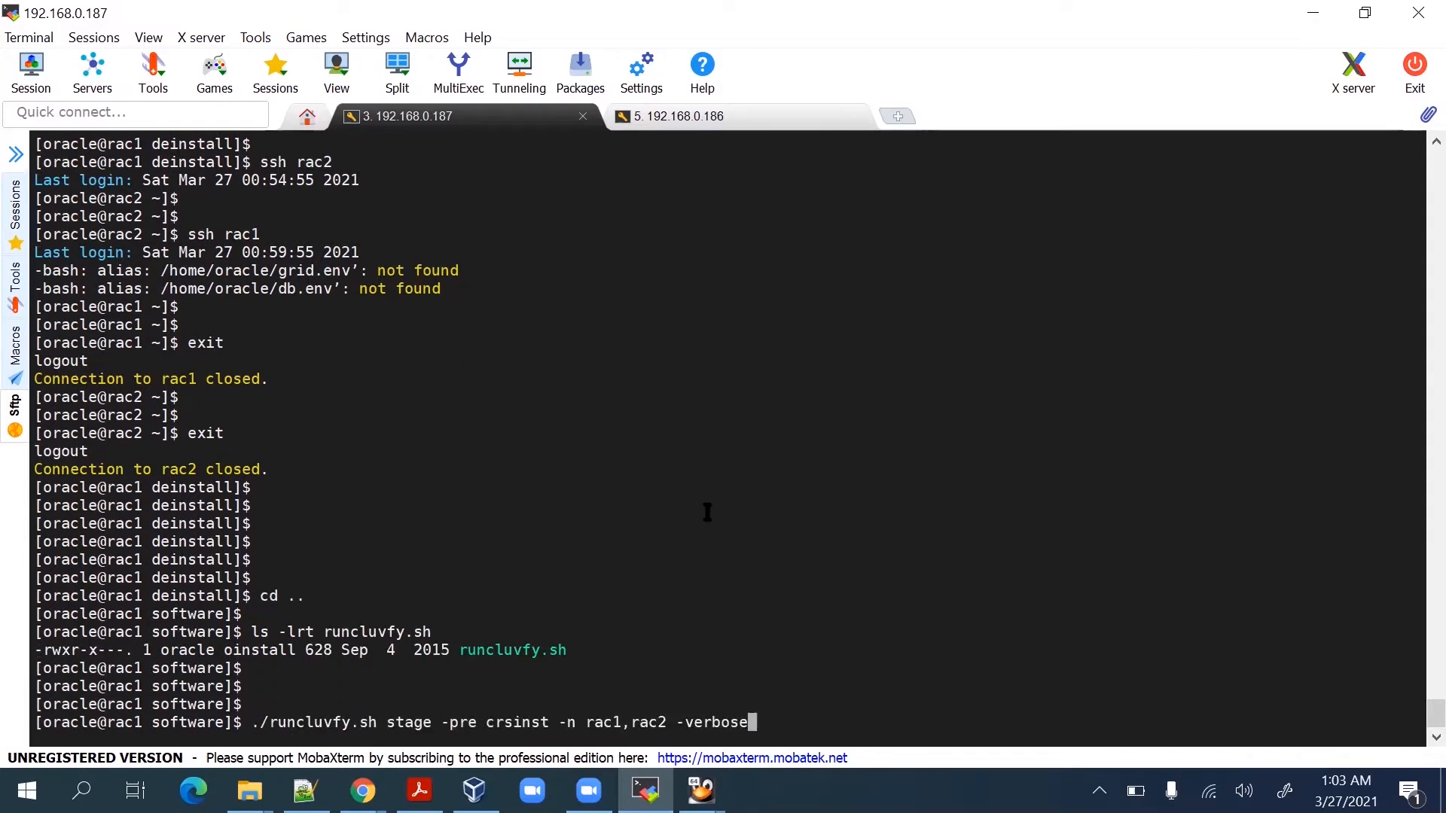
key("Return")
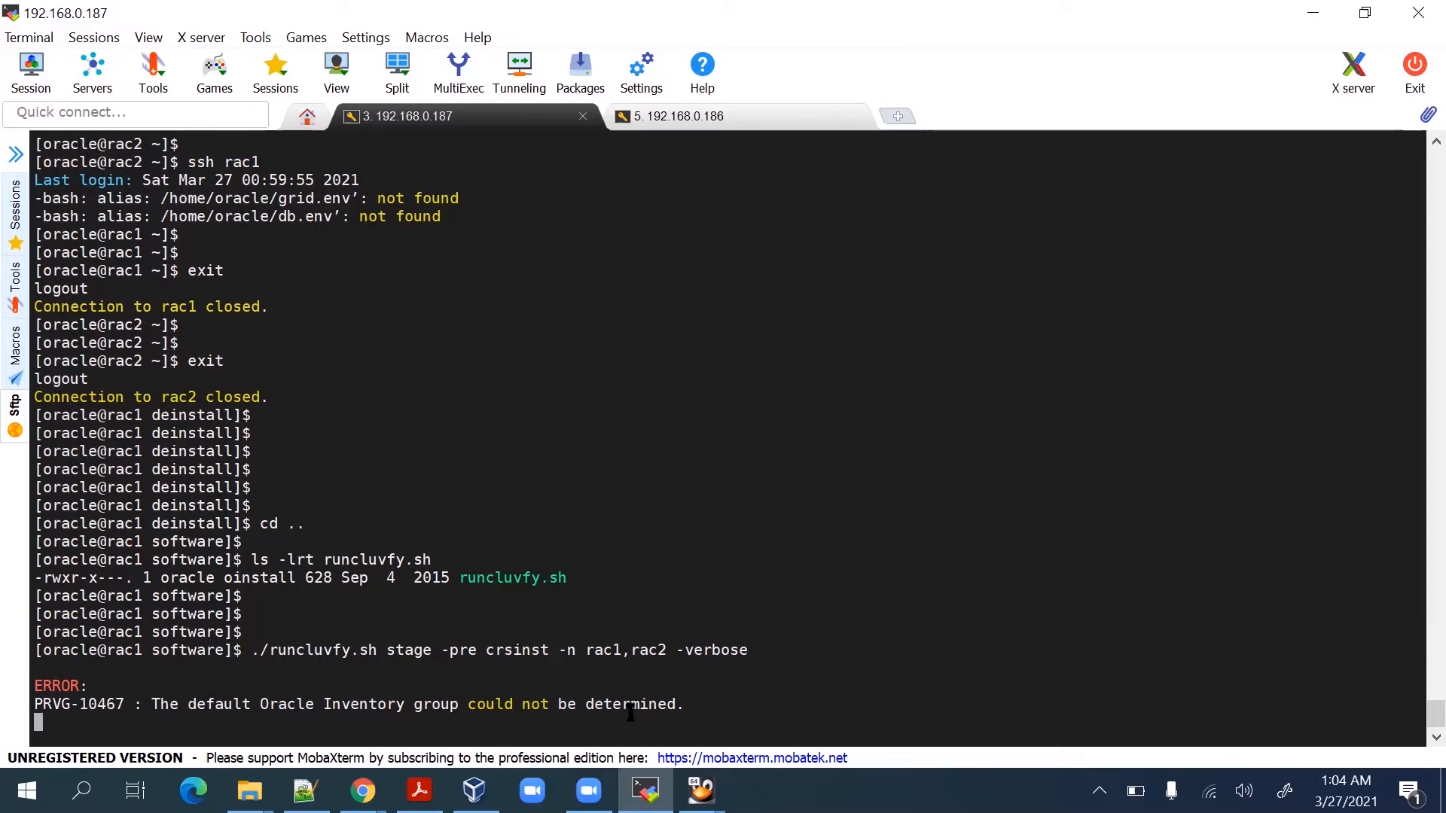
Wait while cluvfy runs the group membership, run level and file-descriptor limit checks.
left_click(418, 792)
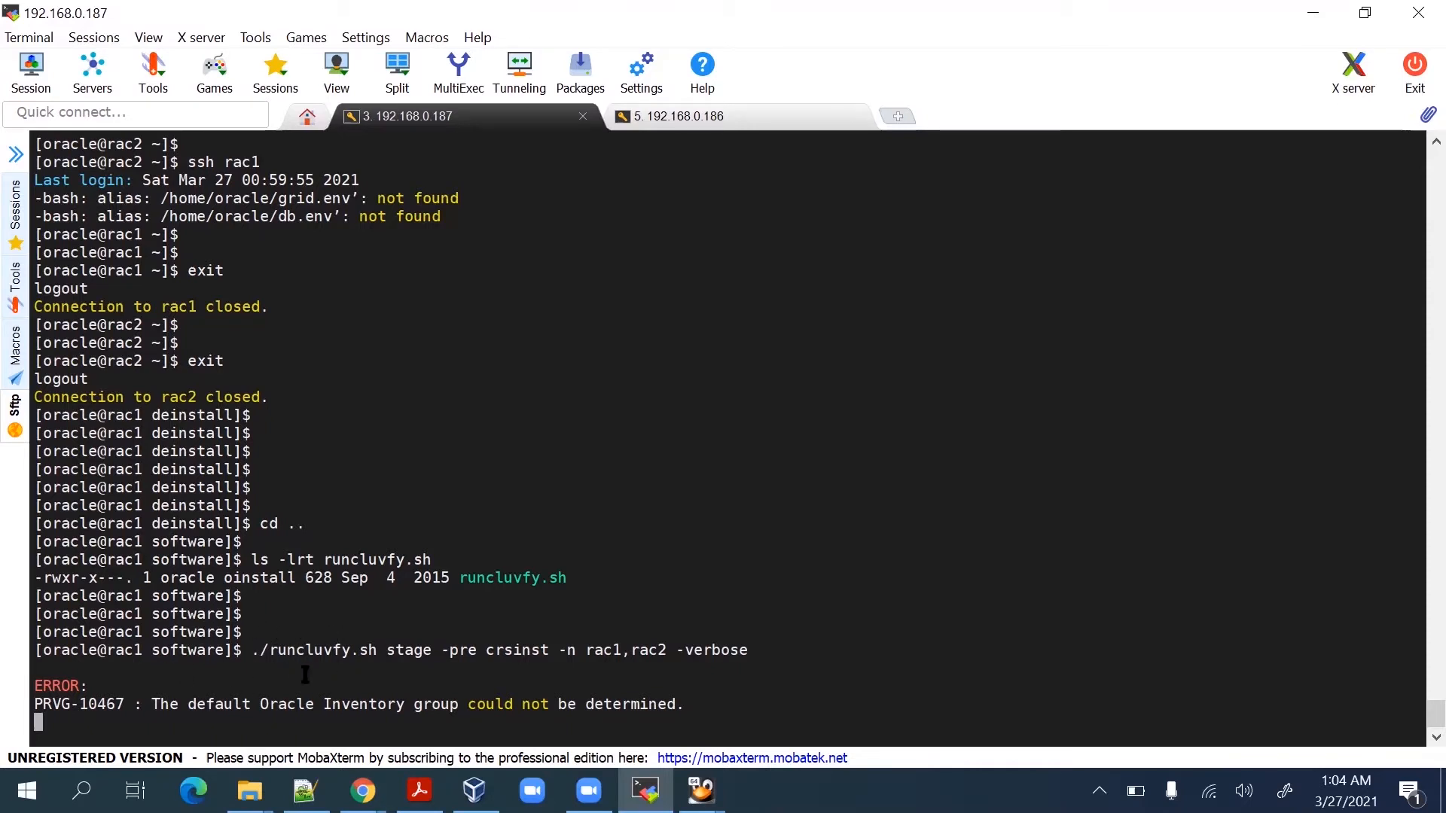
mouse_move(364, 686)
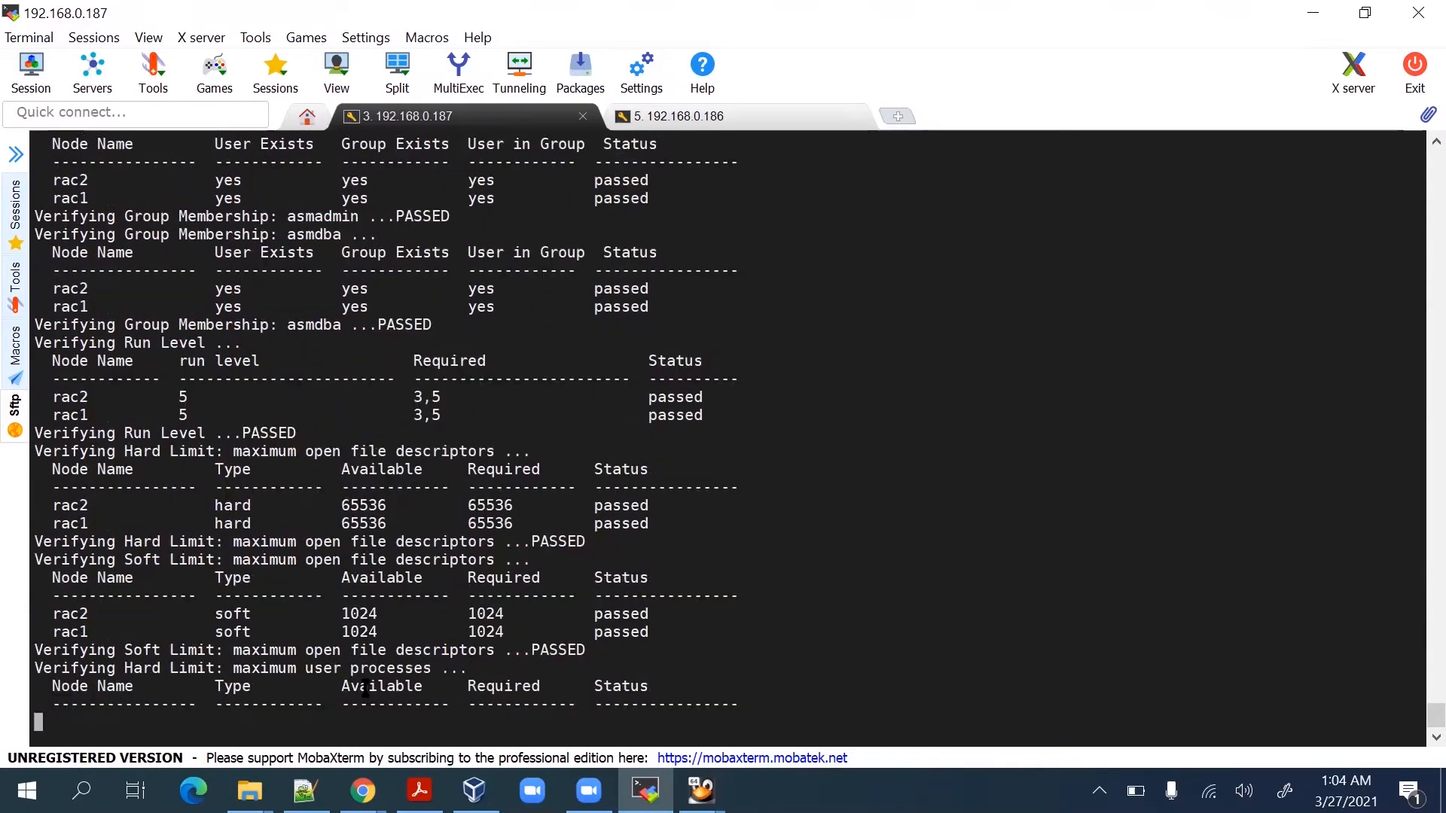
Scroll through the kernel parameter, package and port checks, noting cvuqdisk-1.0.10-1 missing on both nodes.
scroll("down", 3)
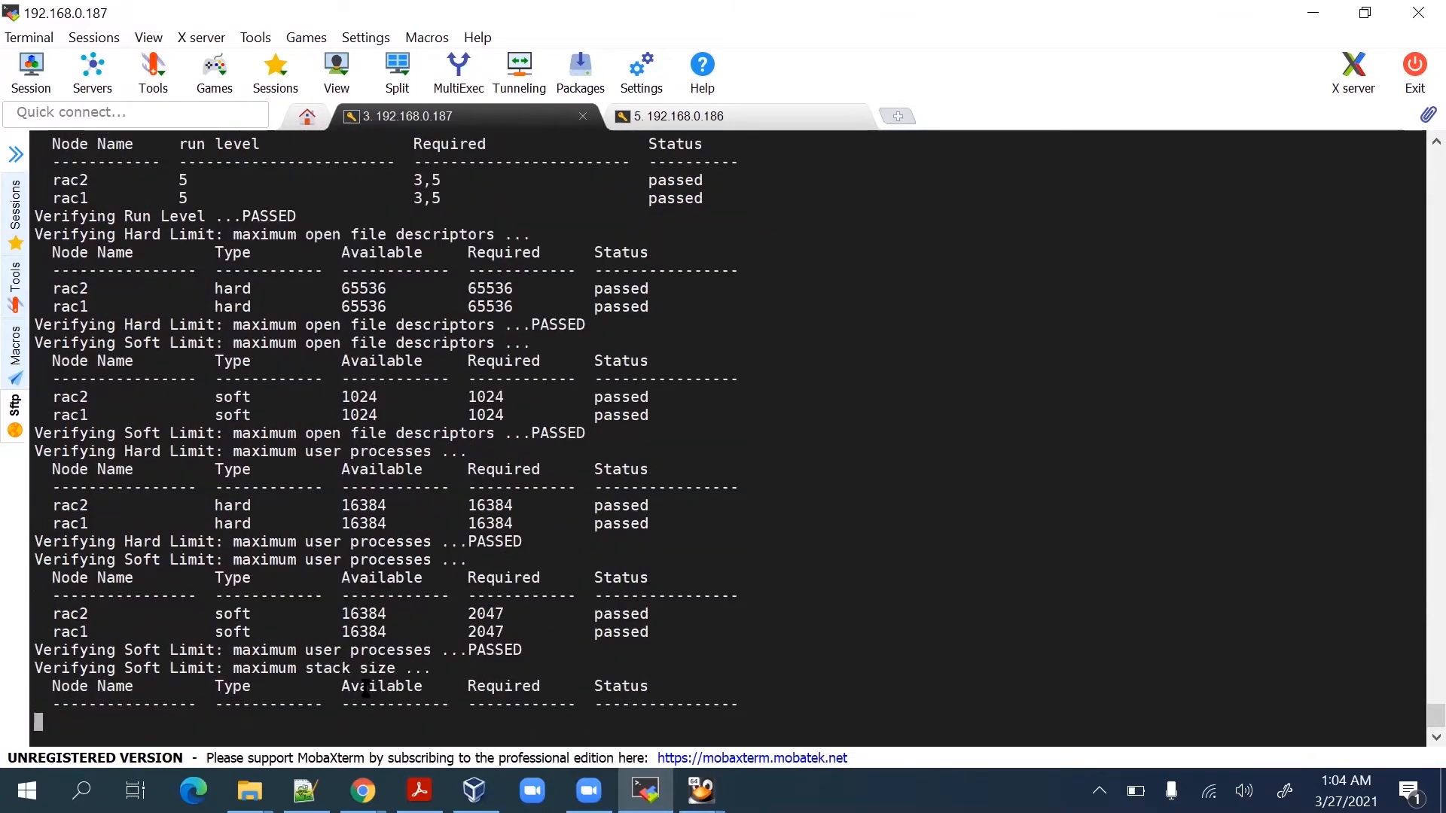
scroll("down", 3)
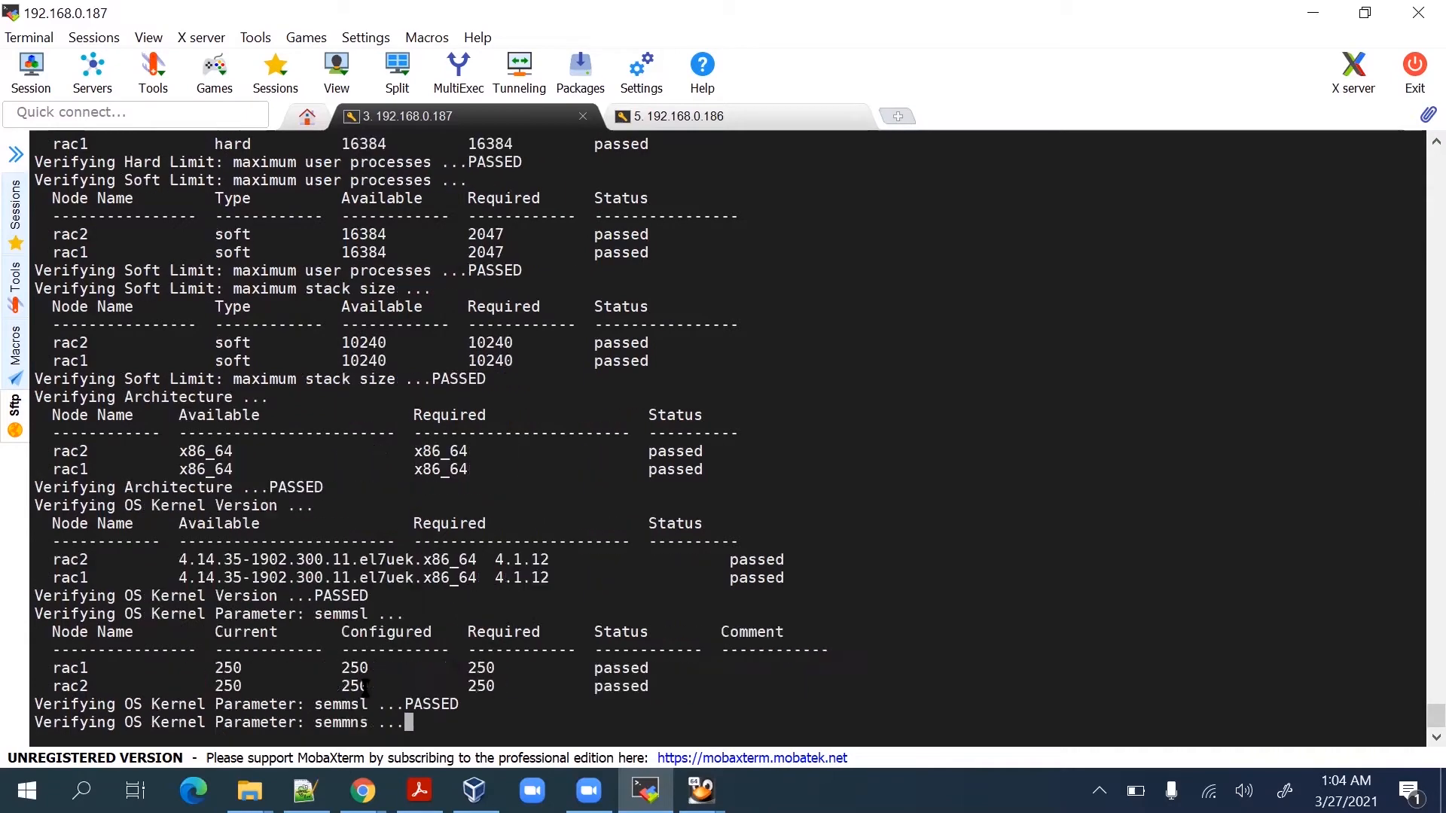
scroll("down", 3)
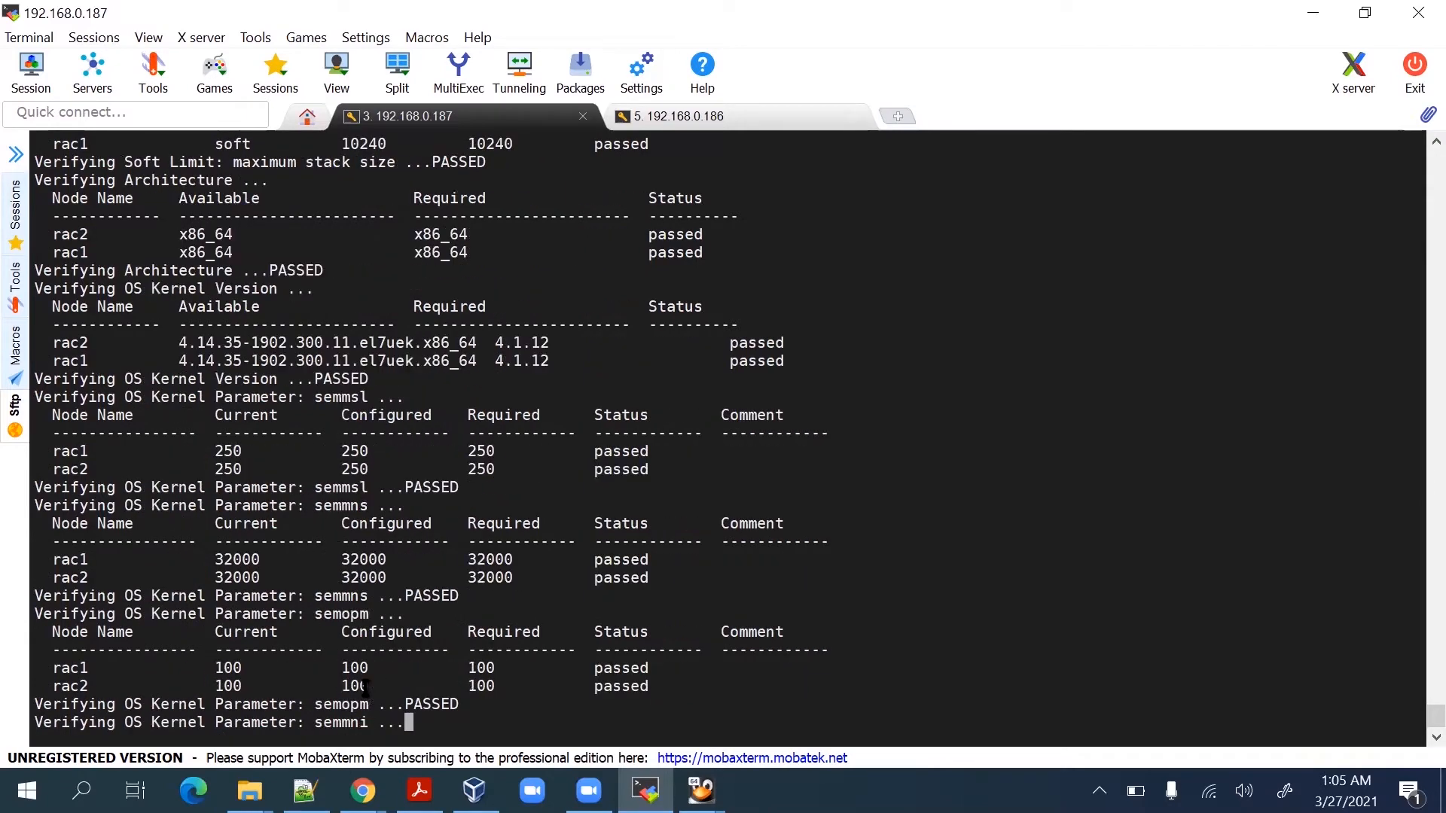
scroll("down", 3)
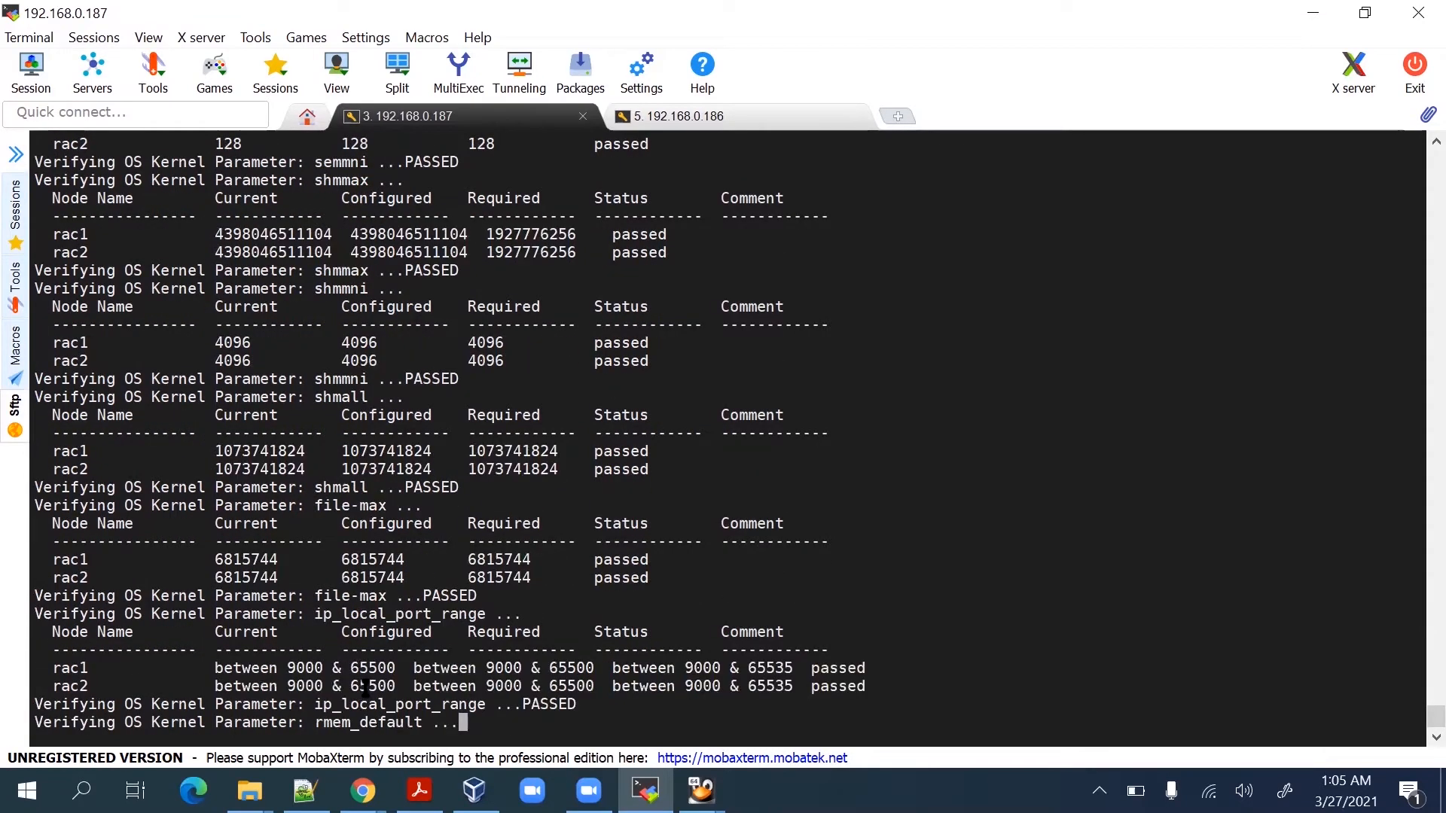
scroll("down", 3)
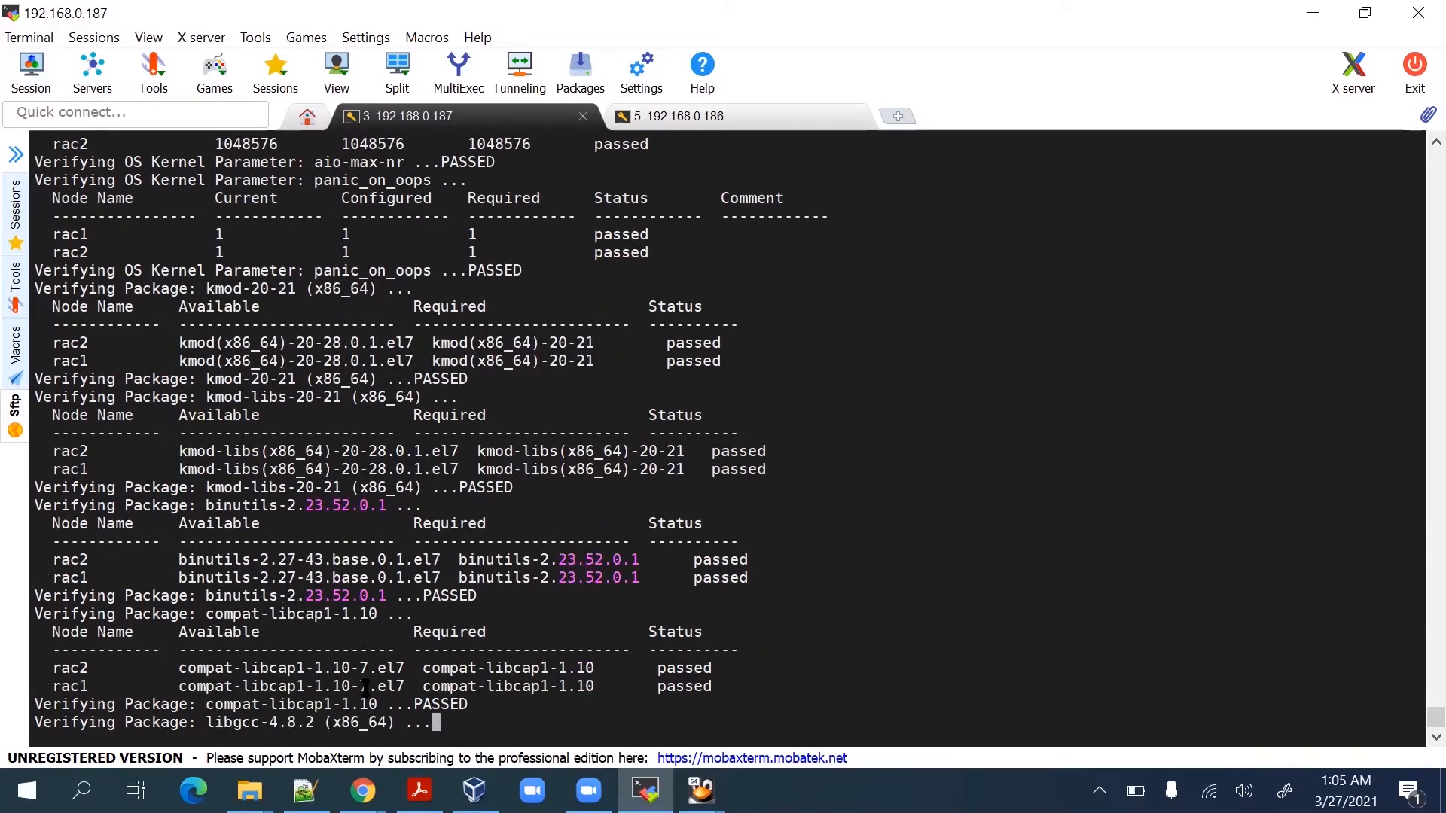
scroll("down", 3)
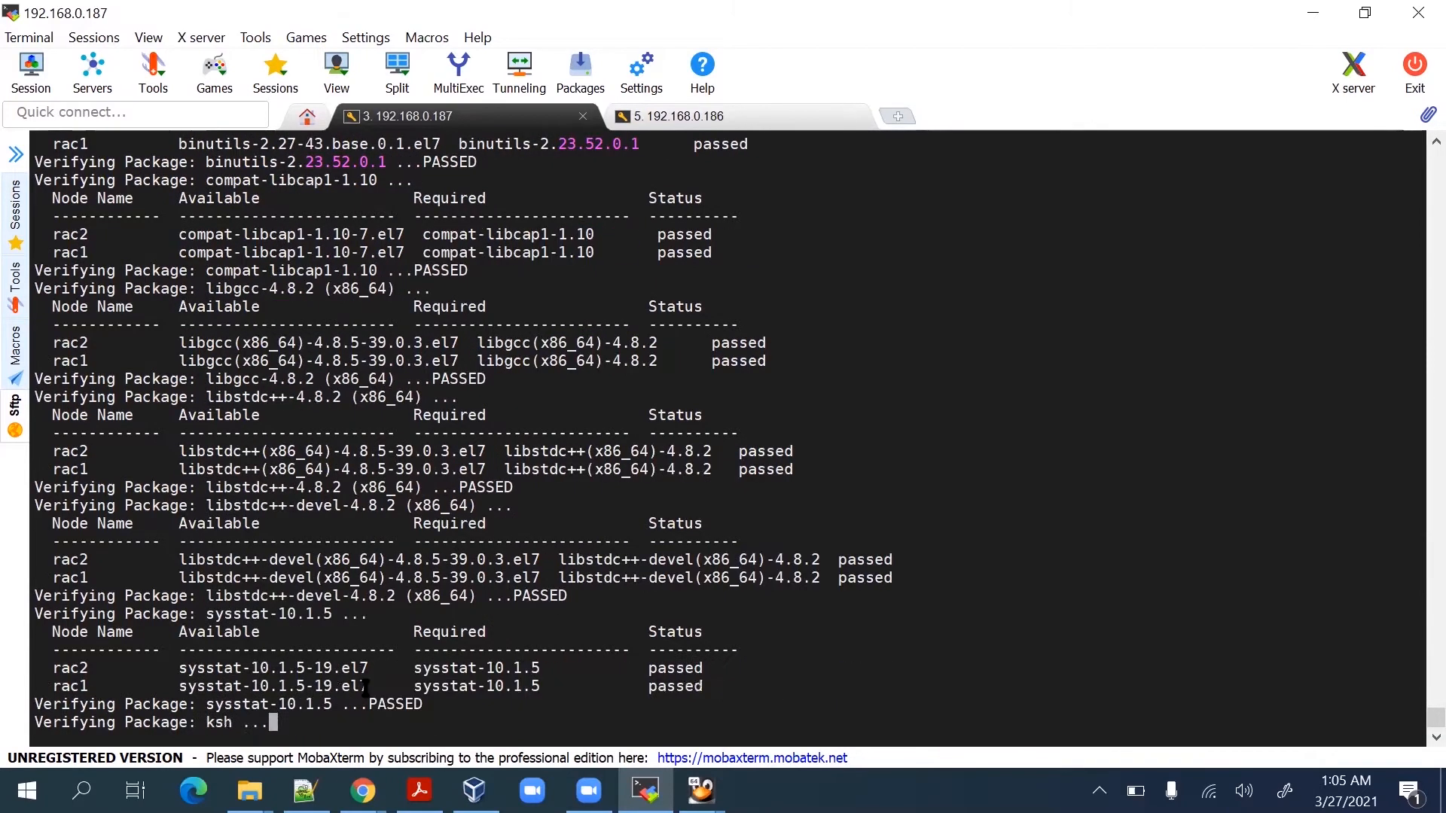
scroll("down", 3)
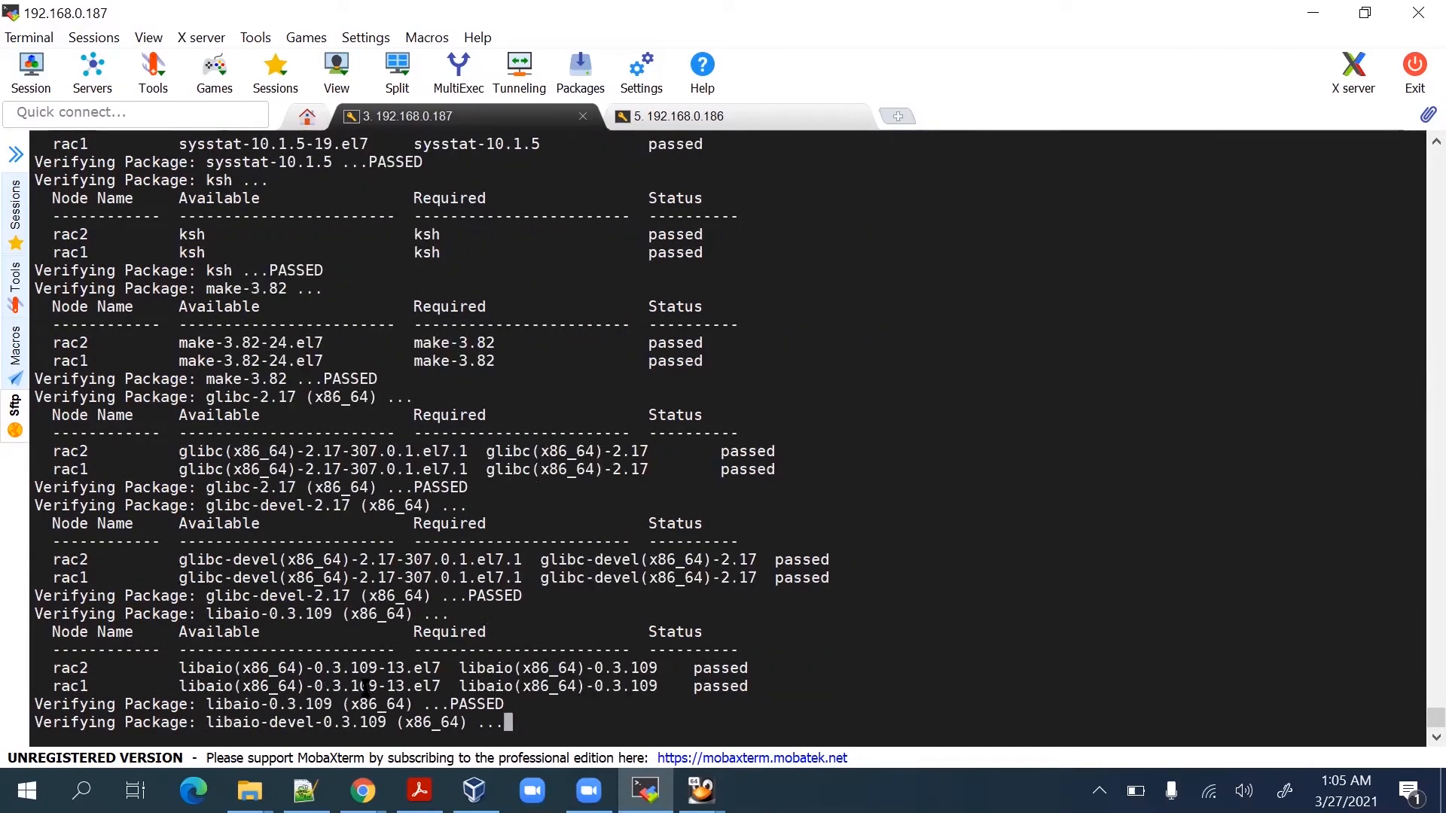
scroll("down", 3)
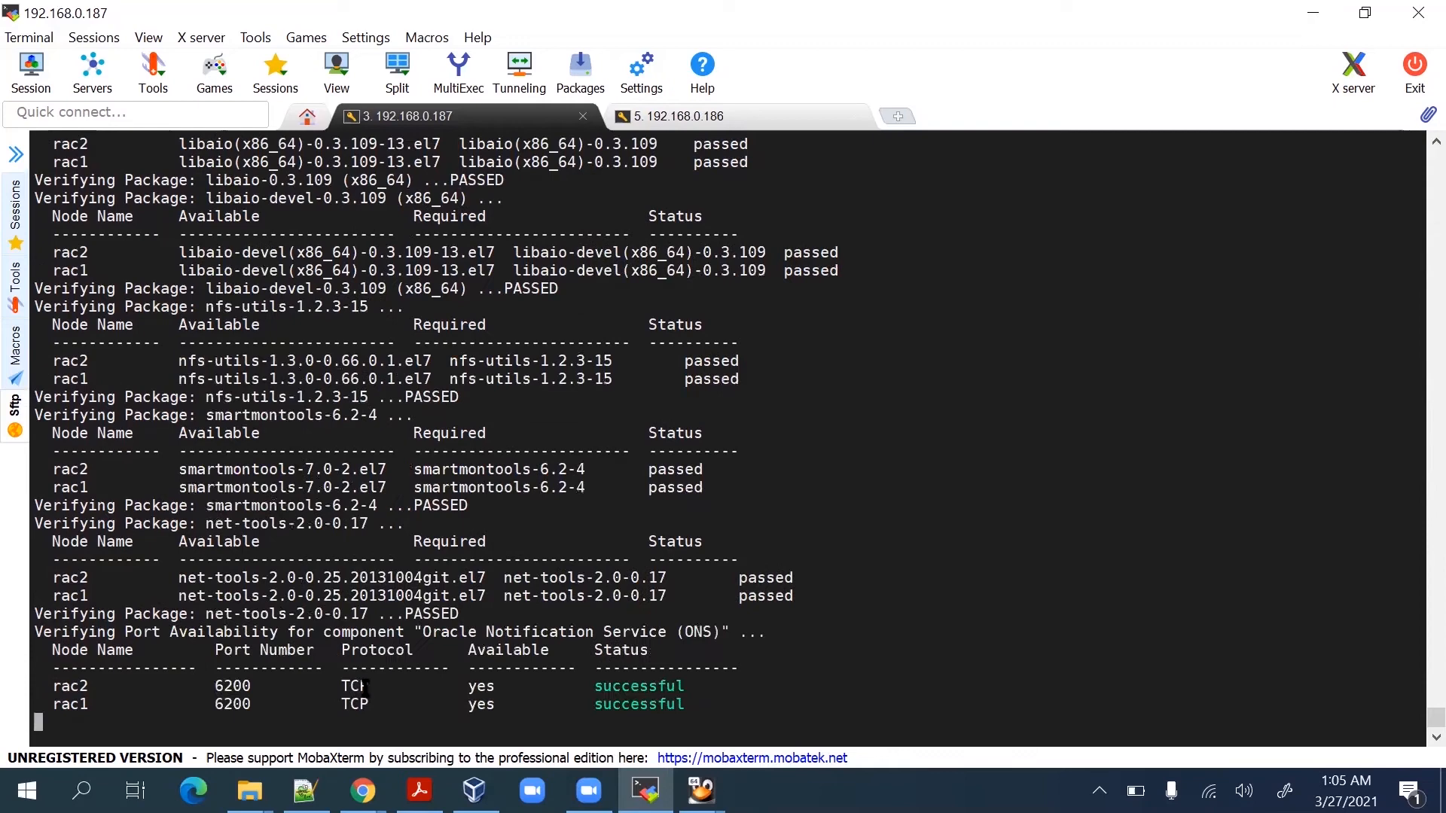
scroll("down", 3)
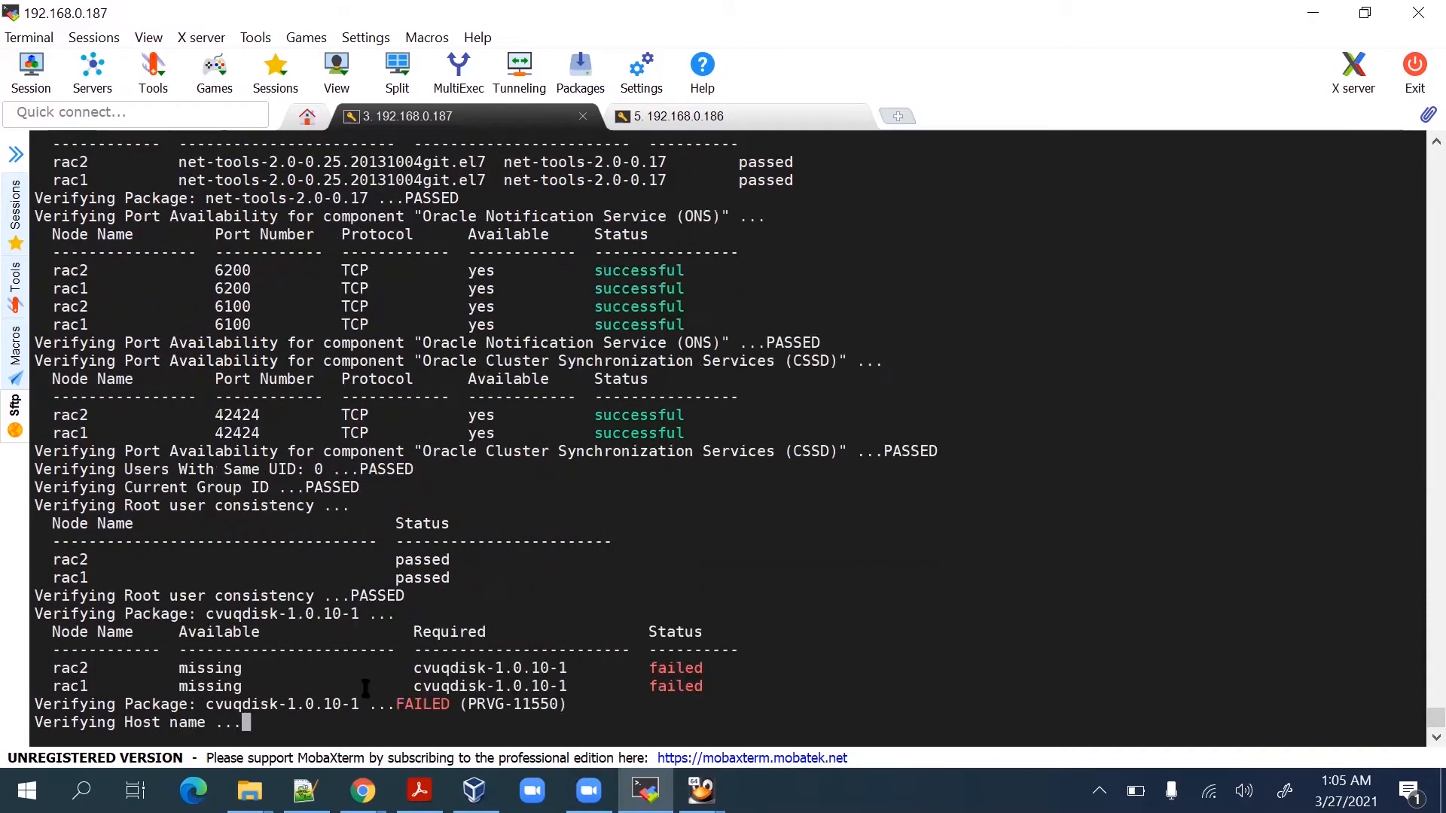
Scroll through the resolv.conf (PRVG-10048), avahi-daemon, MTU/connectivity and package check output.
scroll("down", 3)
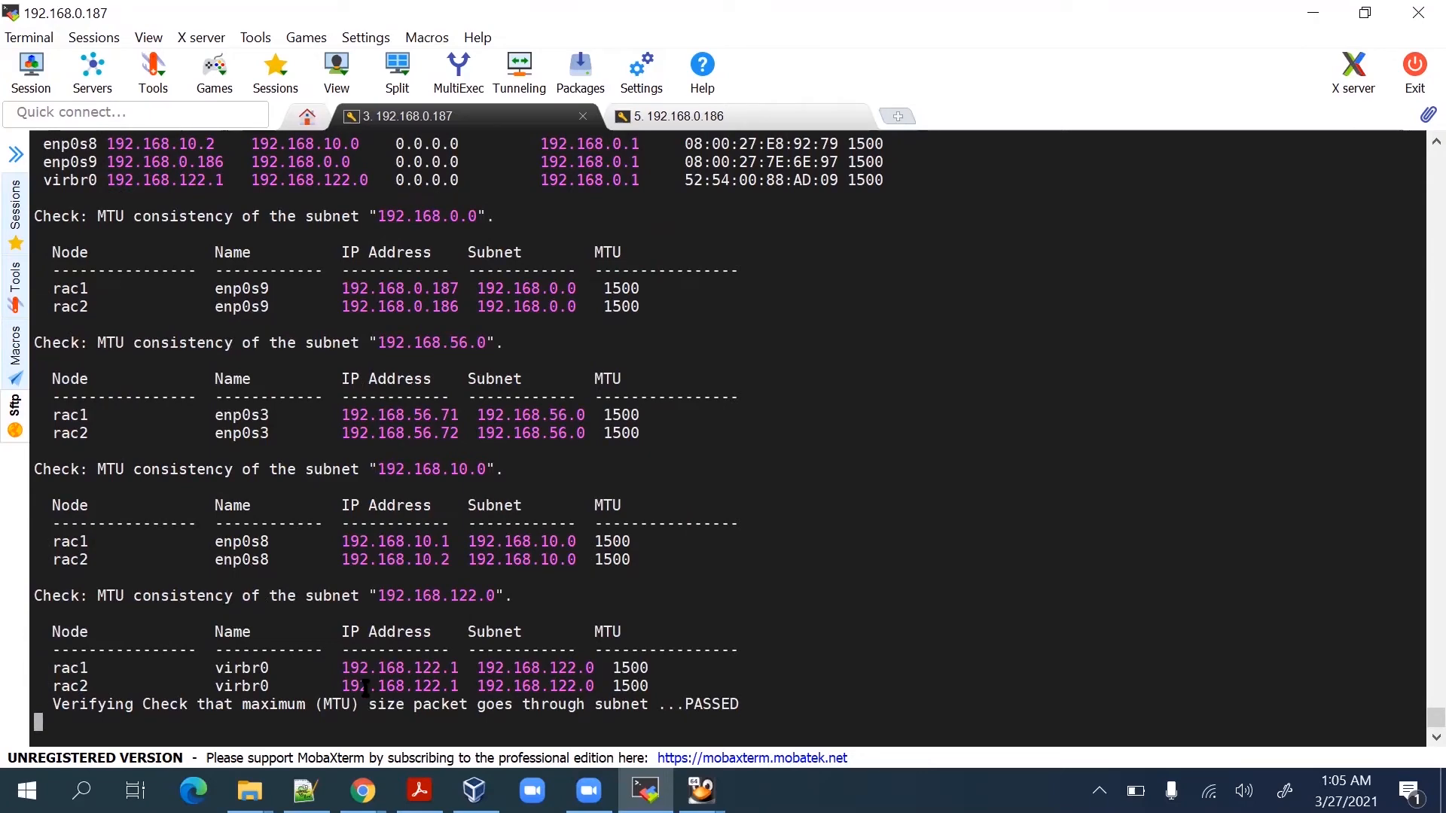
scroll("down", 3)
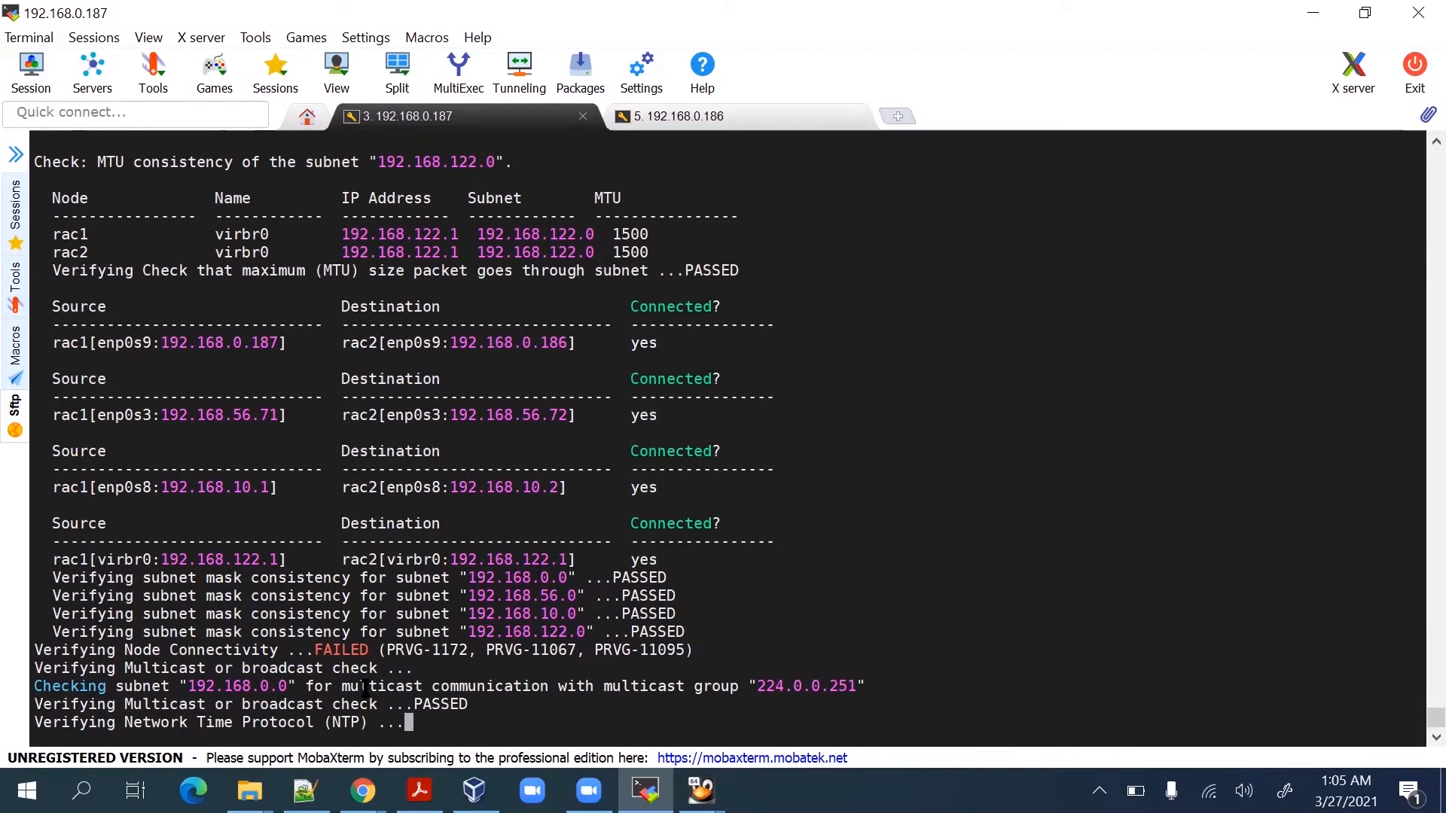
scroll("down", 3)
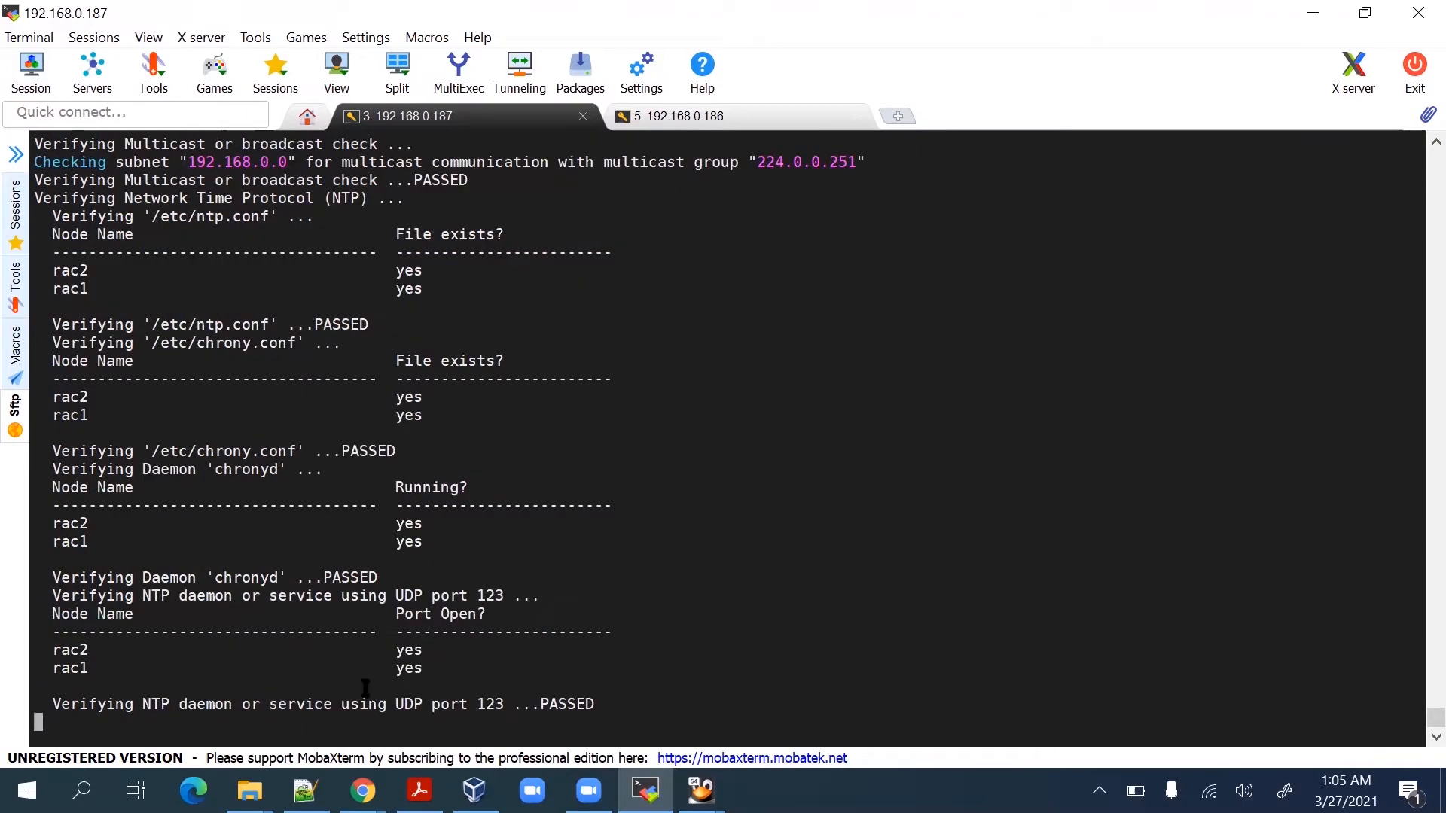
scroll("down", 3)
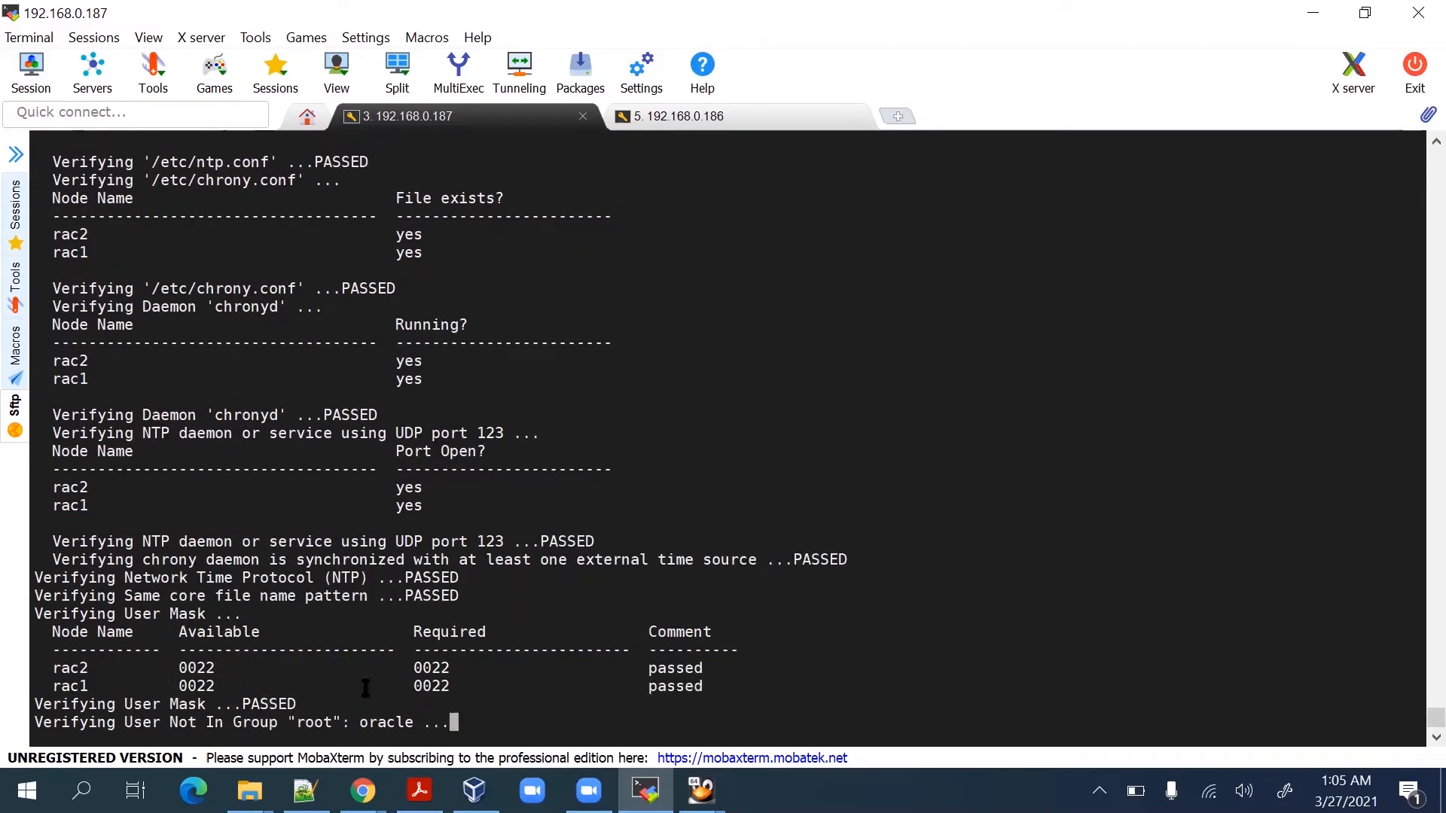
scroll("down", 3)
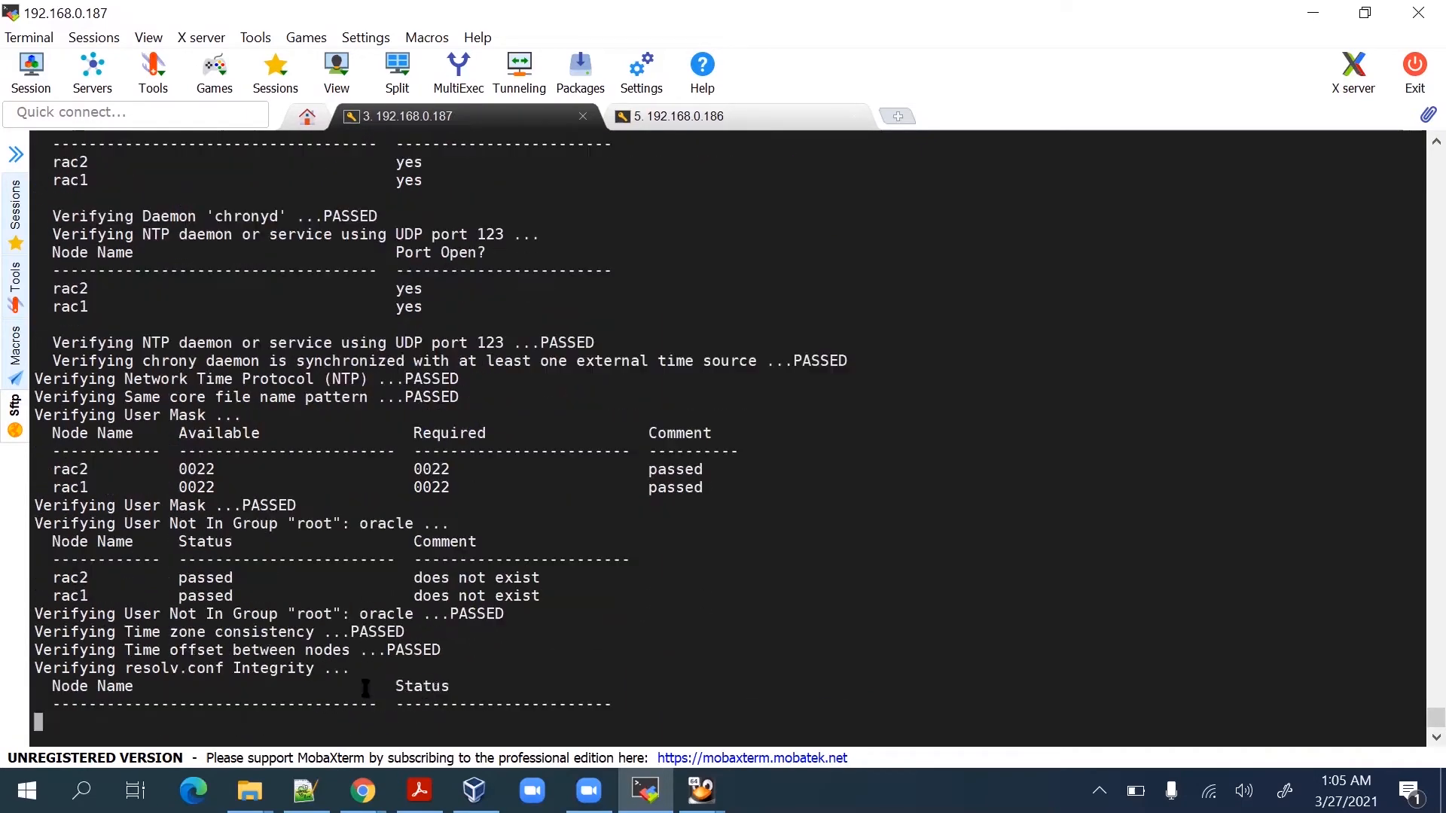
scroll("down", 3)
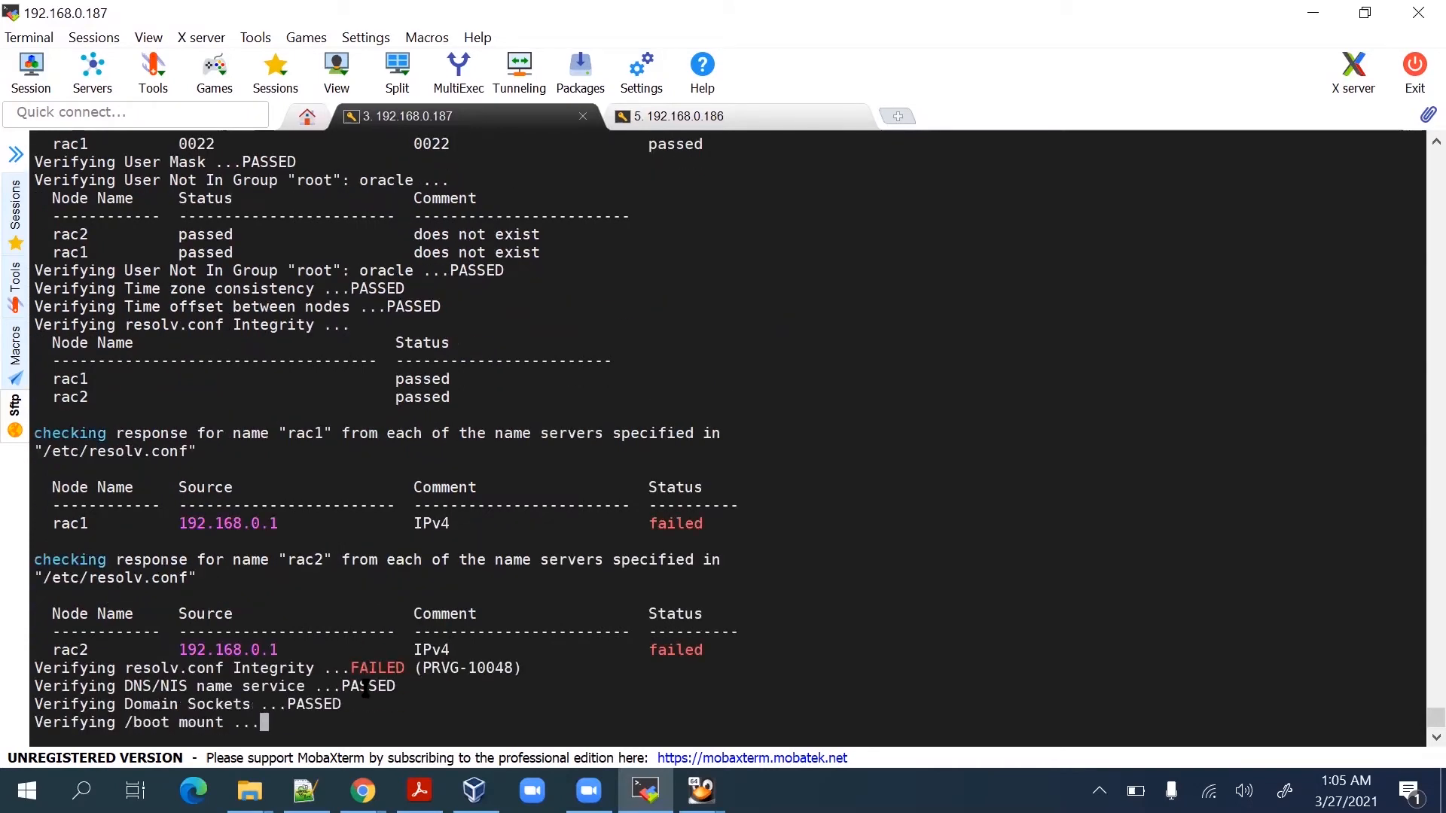
scroll("down", 3)
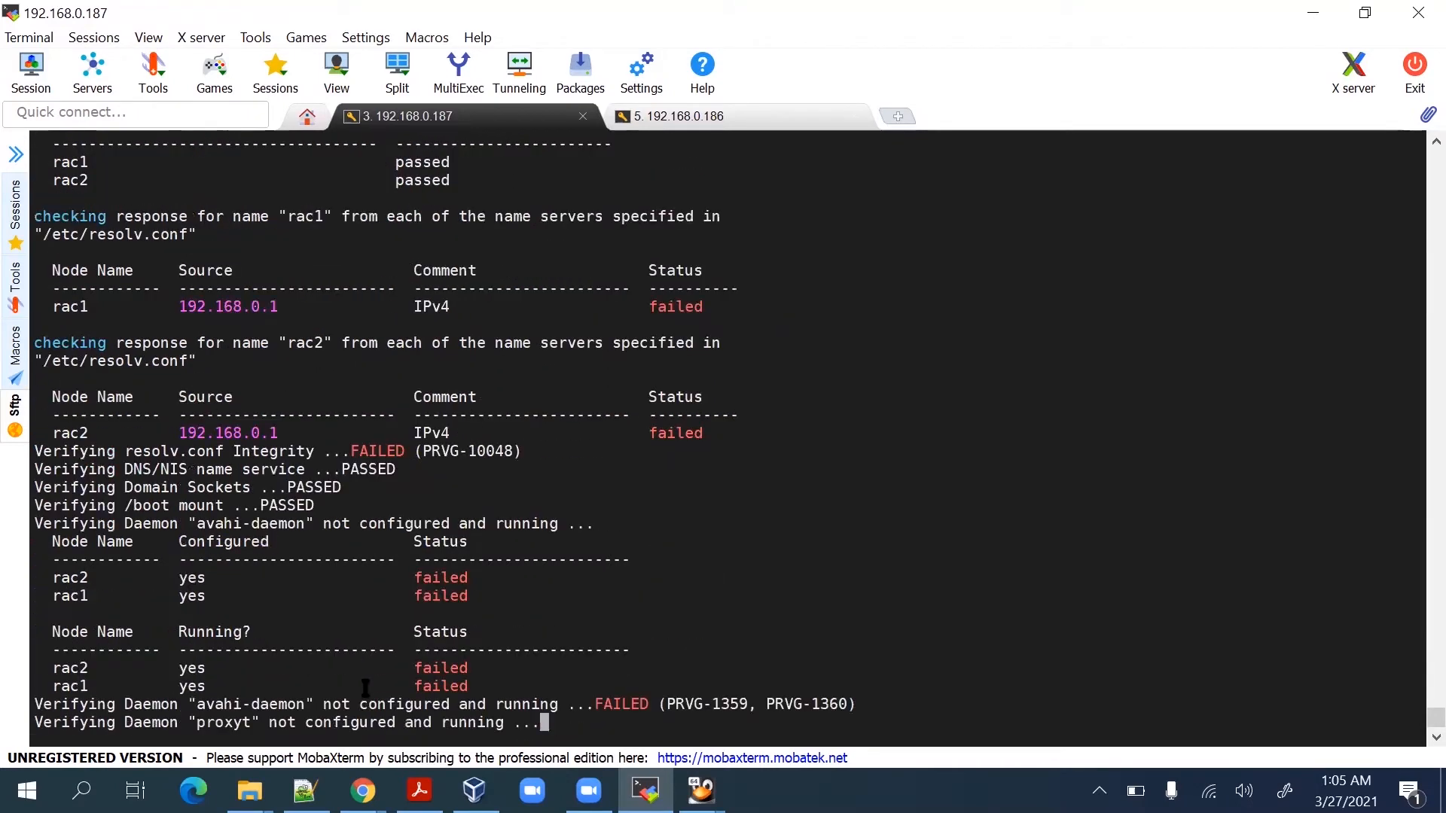
scroll("down", 3)
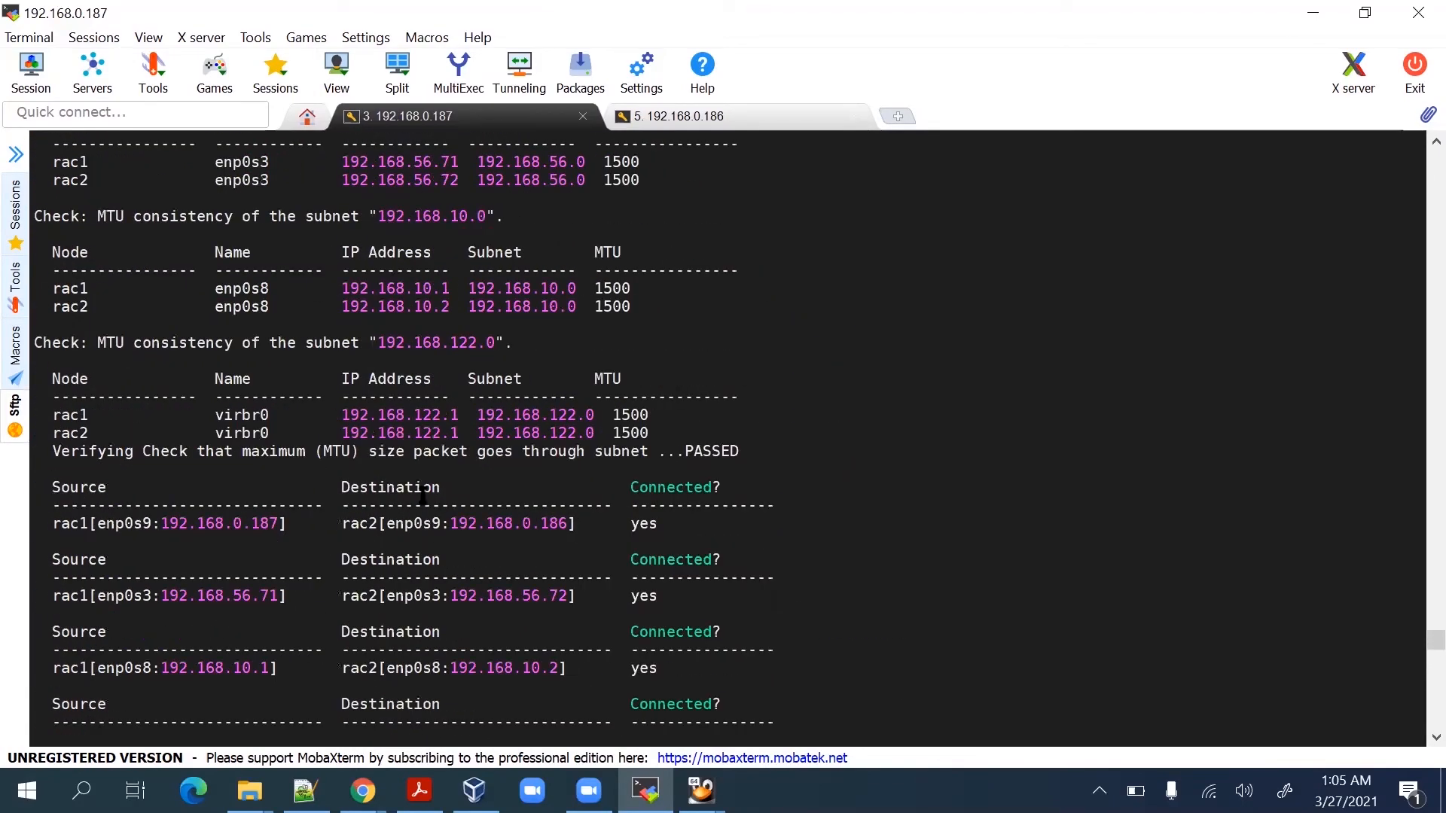
scroll("down", 3)
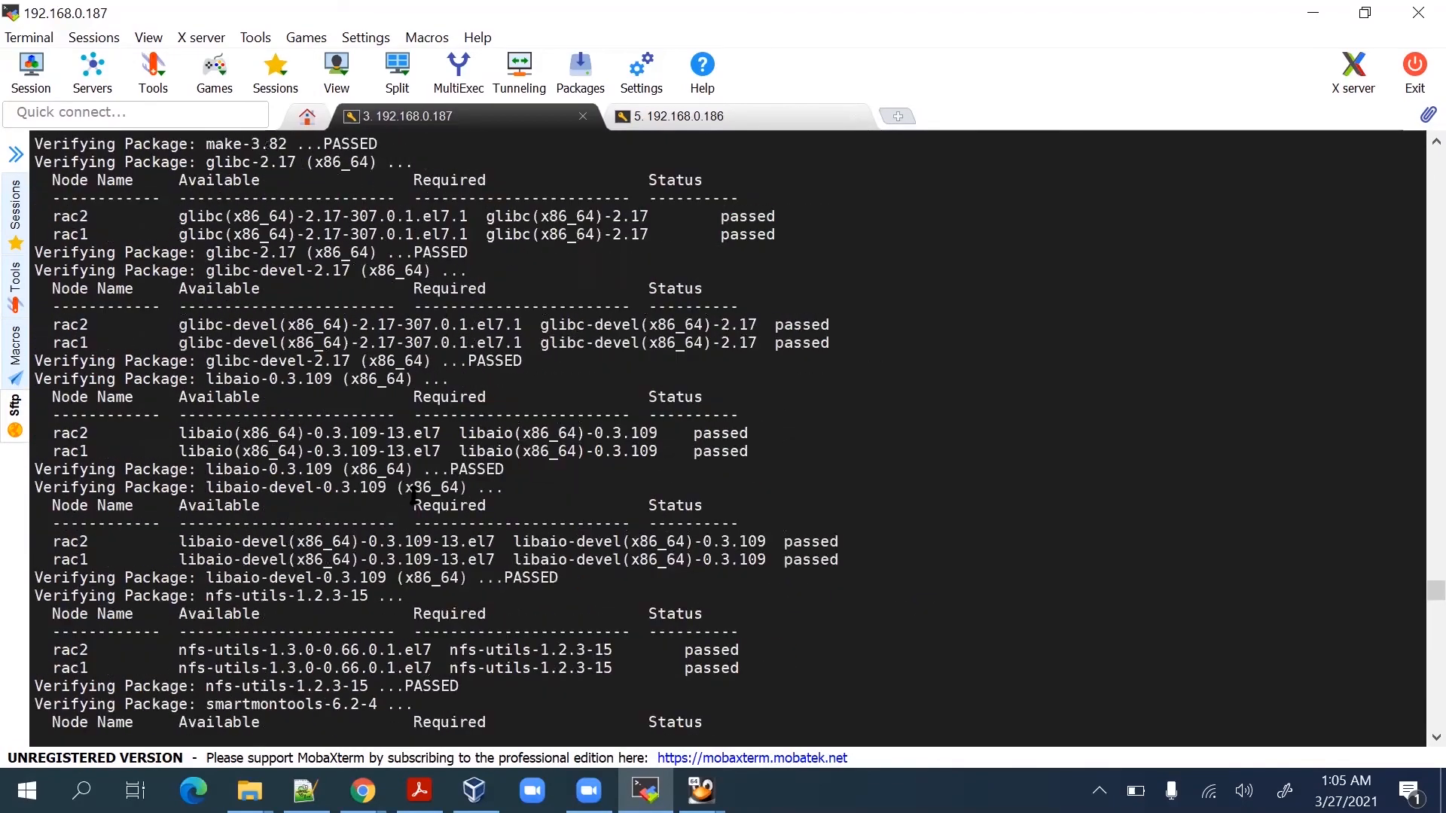
scroll("down", 3)
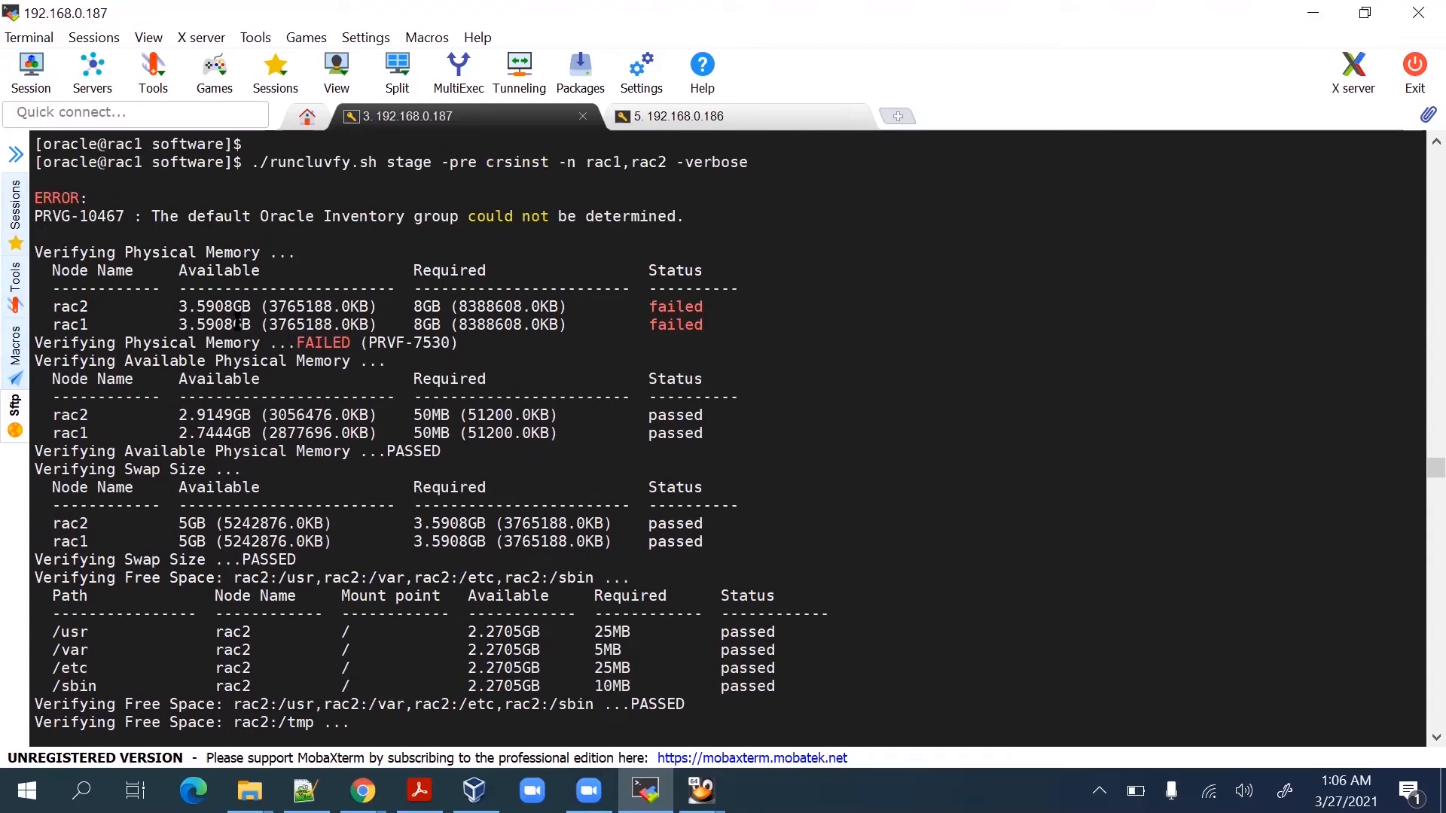
Highlight the 3.5908GB available memory value and the Physical Memory check failing against 8GB required.
double_click(214, 324)
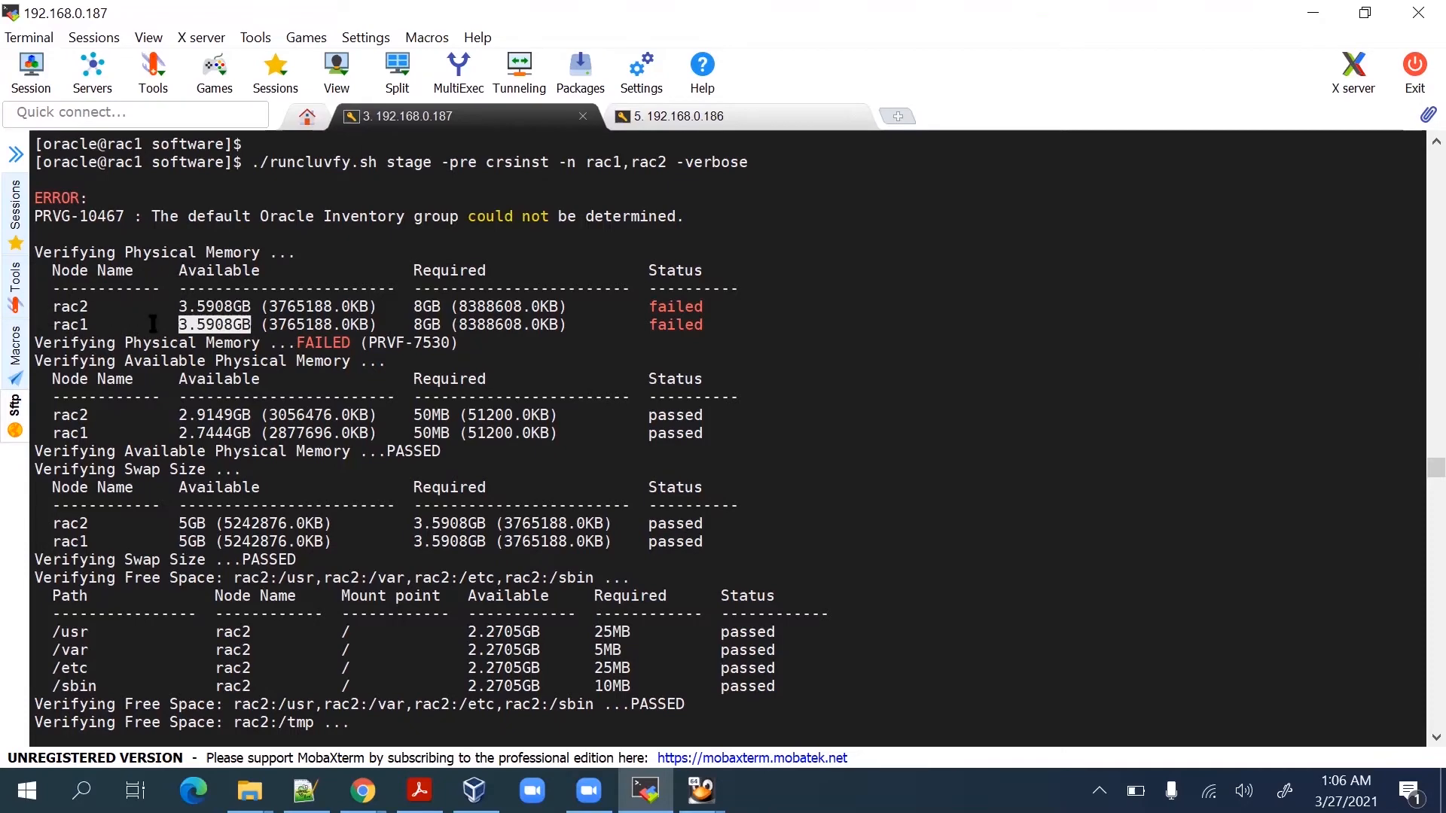
scroll("down", 3)
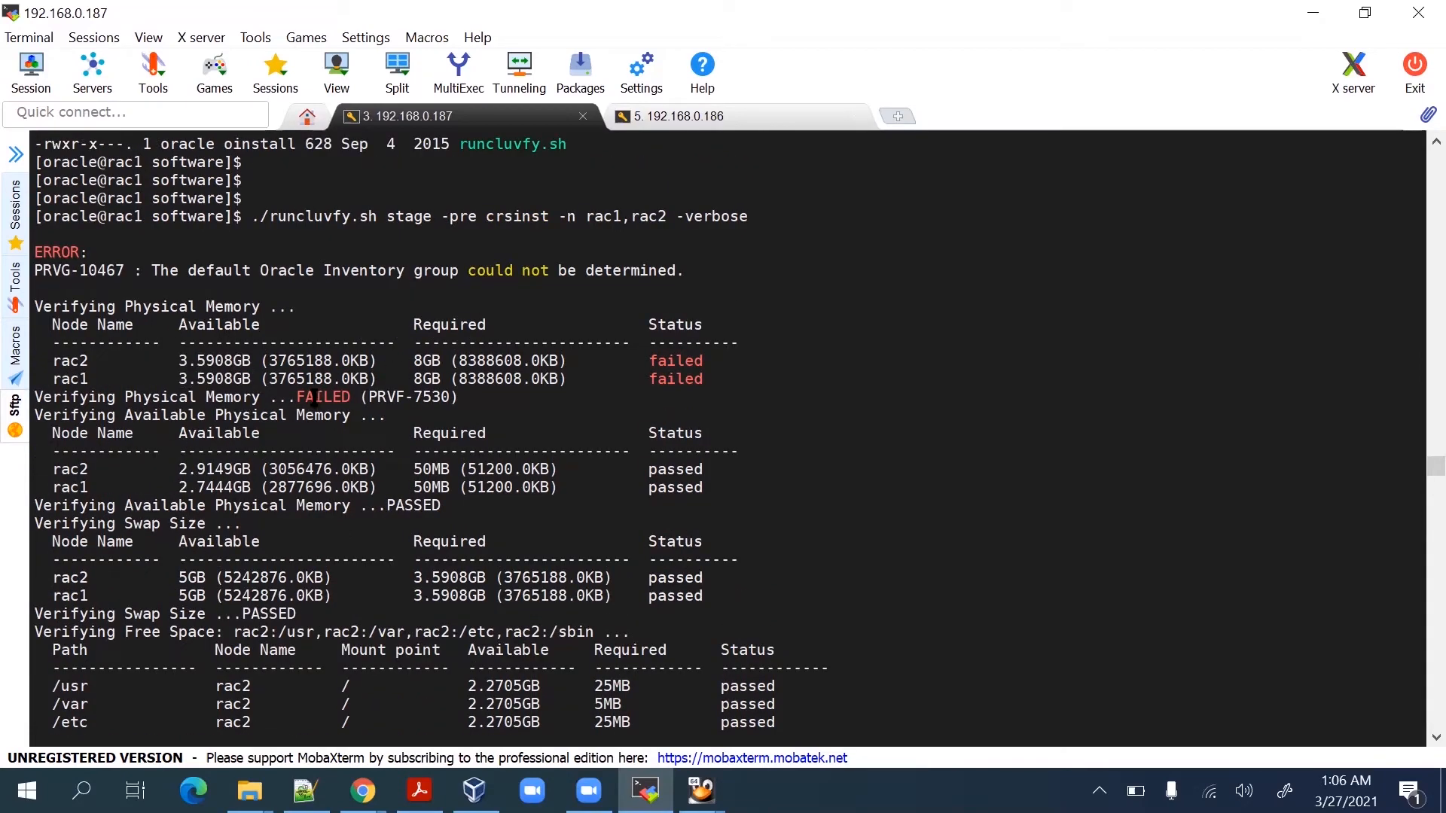
double_click(323, 397)
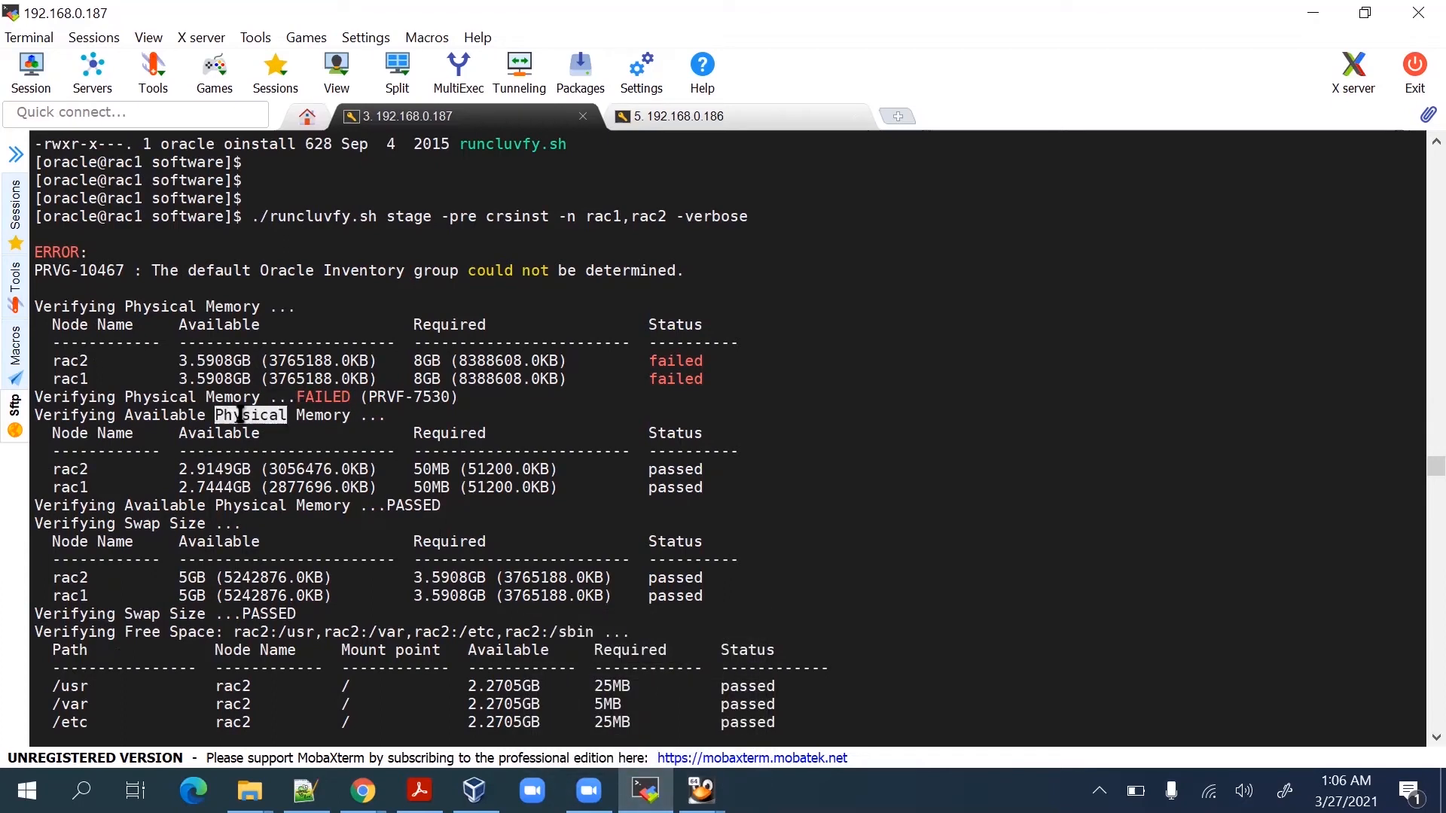
double_click(323, 415)
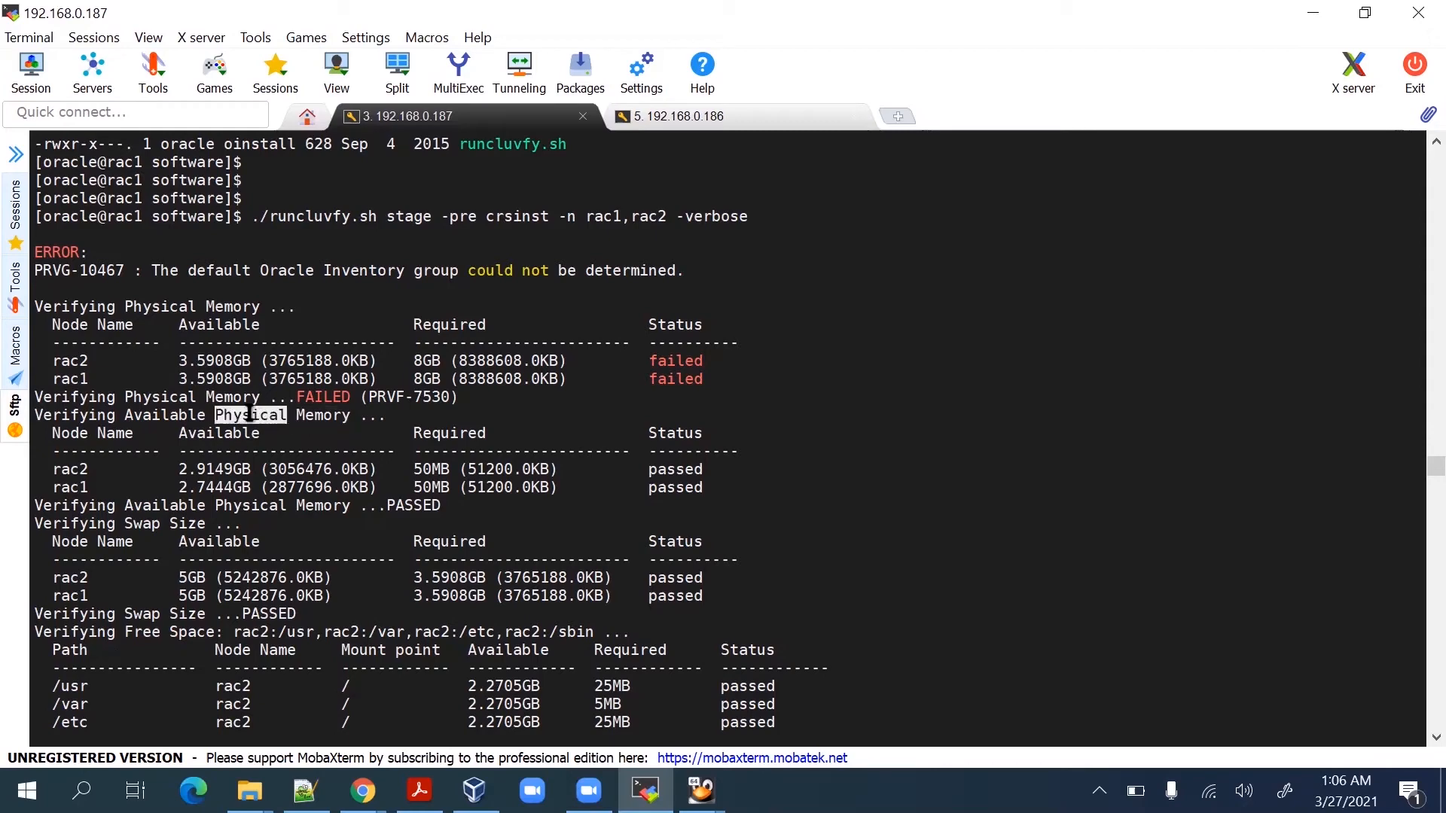
double_click(219, 432)
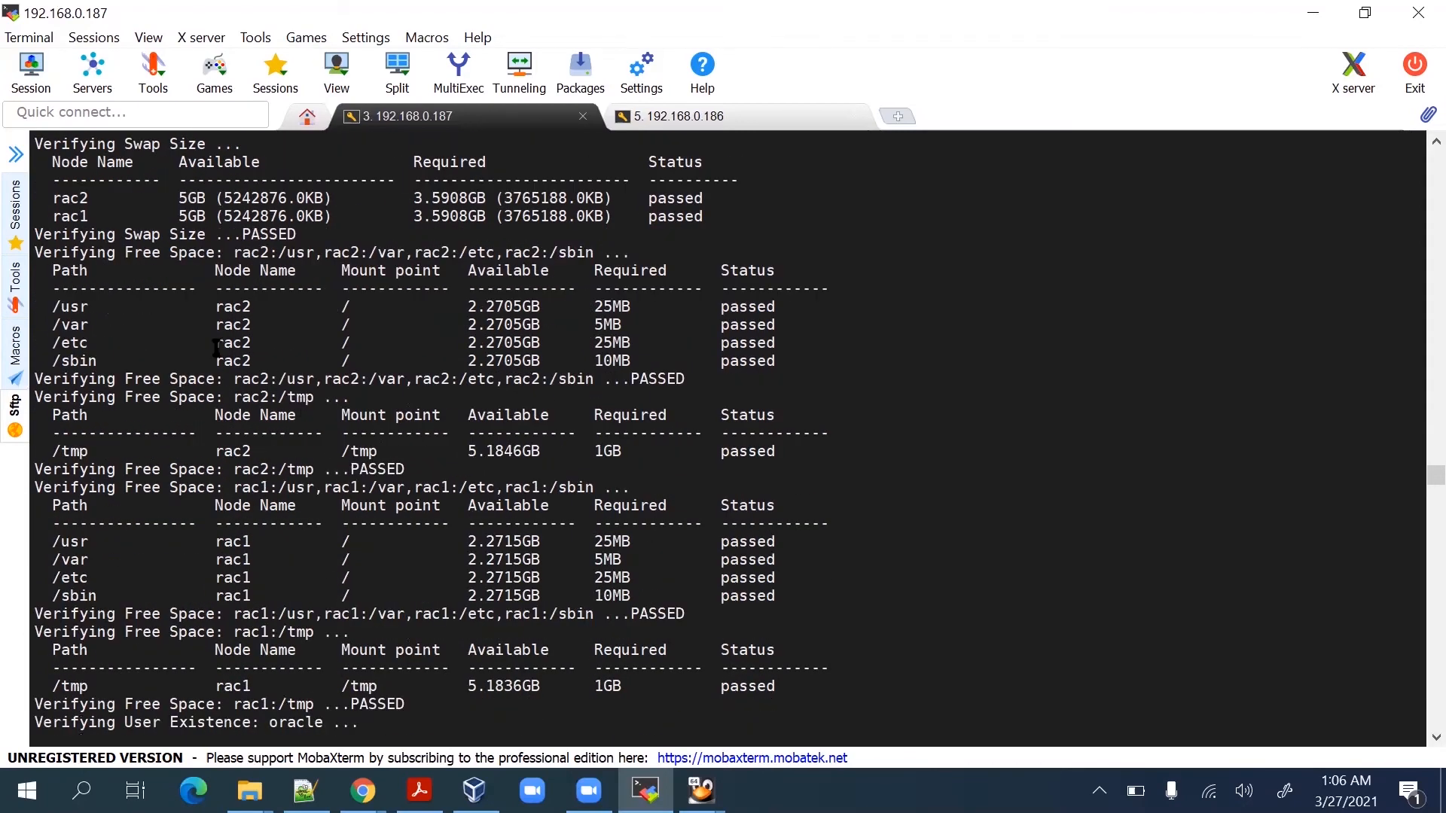
Scroll through the group, kernel parameter and package sections, highlighting the kmod-libs rows for both nodes.
scroll("down", 3)
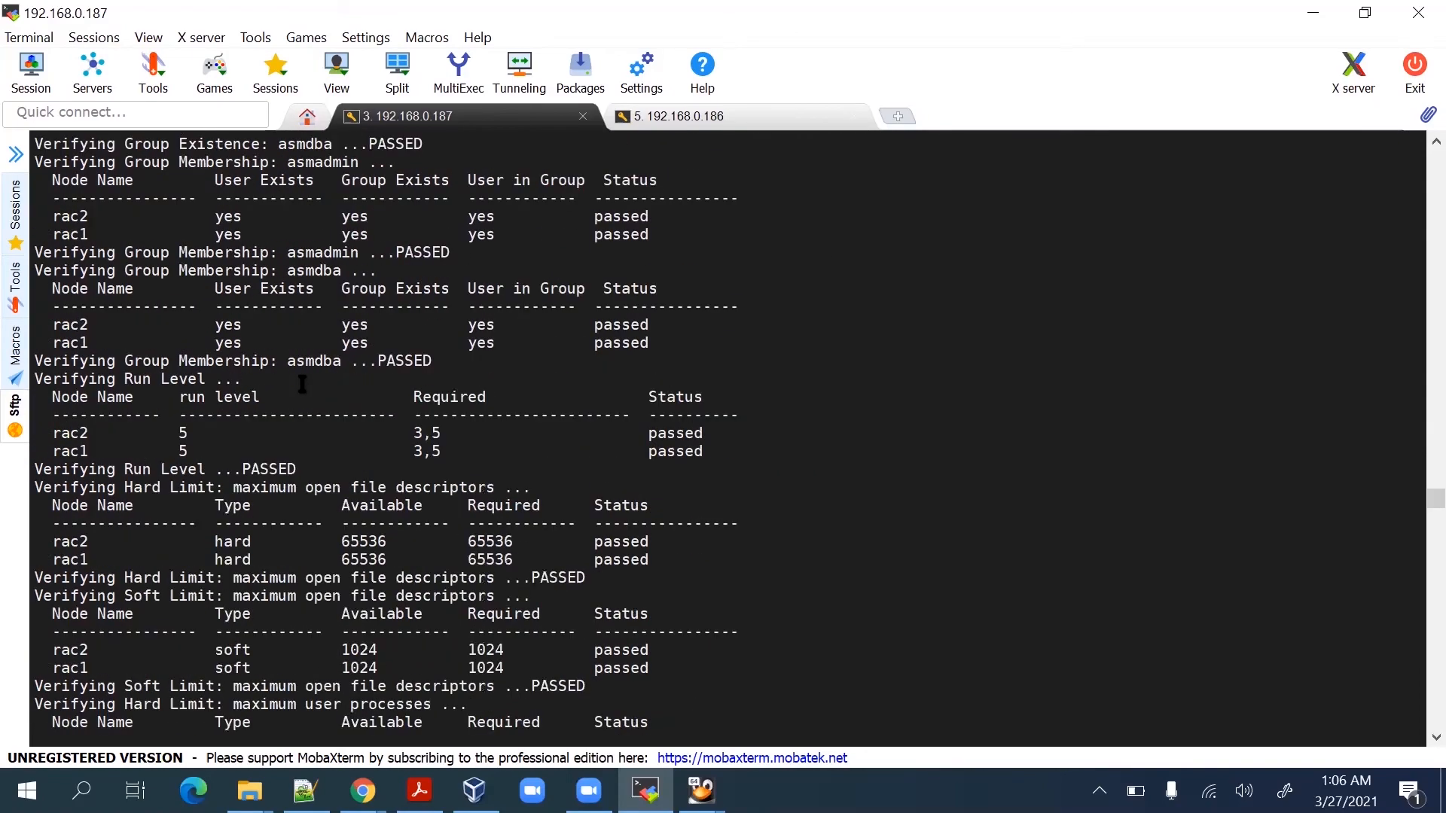
scroll("down", 3)
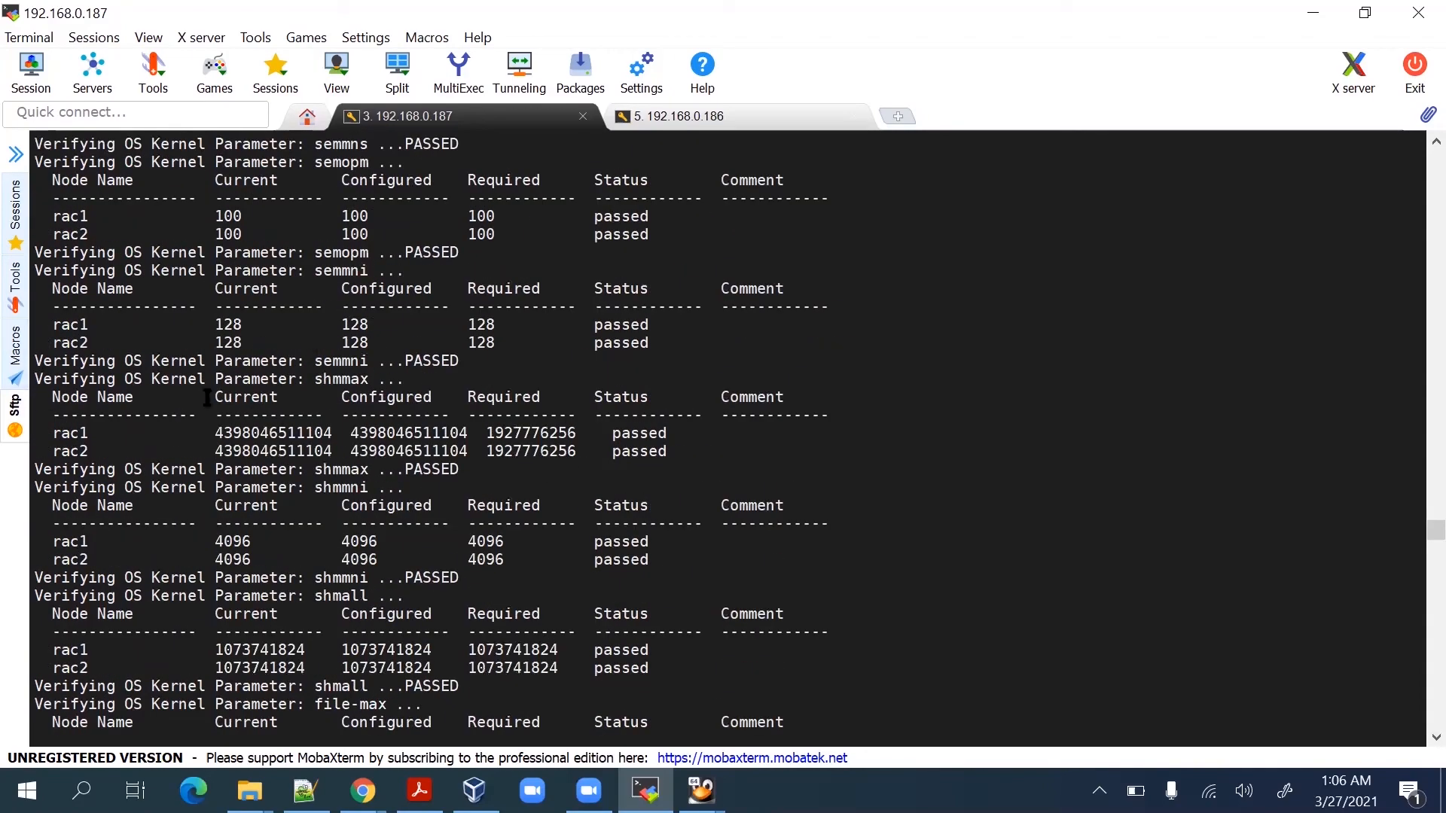
scroll("down", 3)
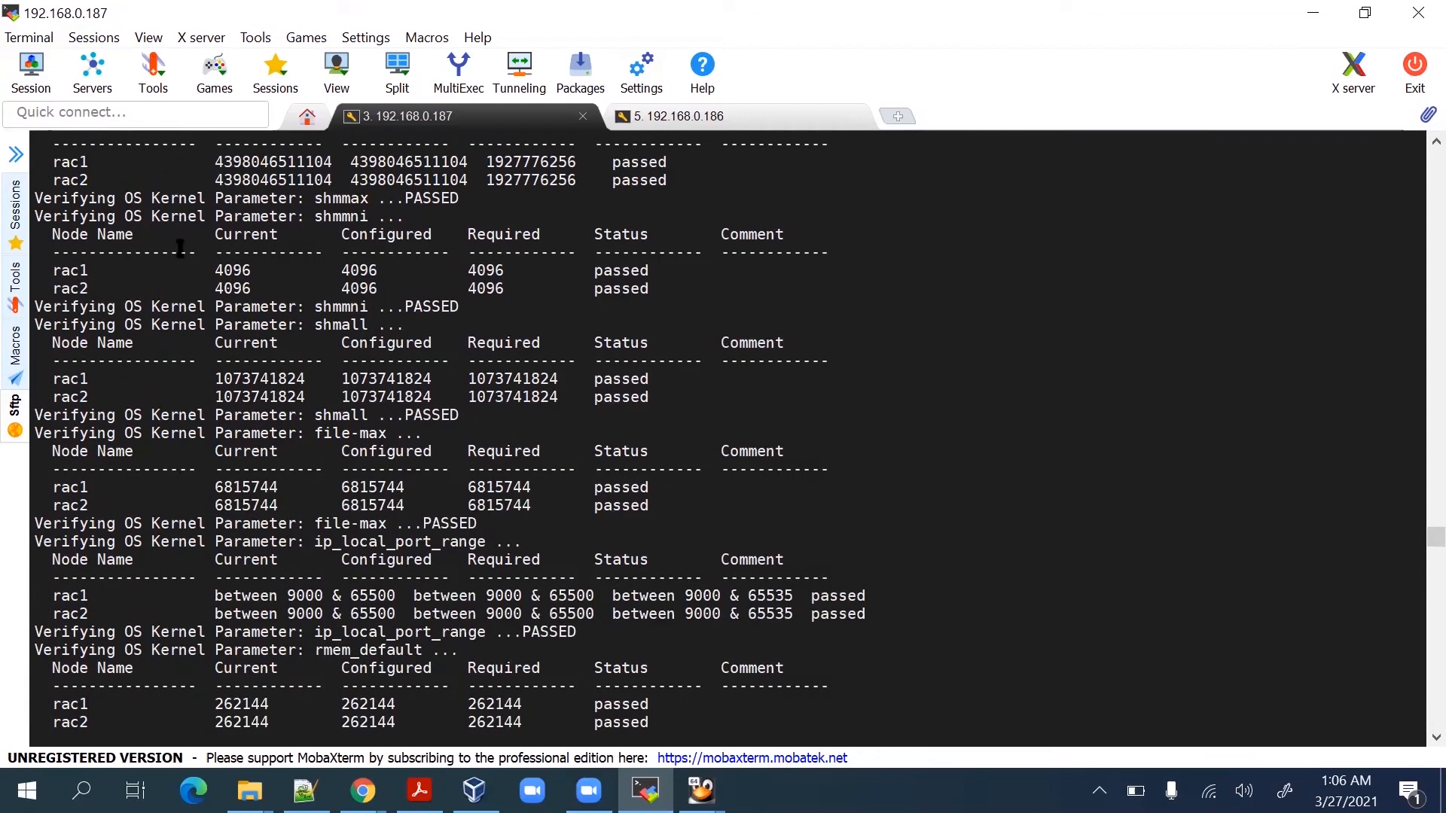
scroll("down", 3)
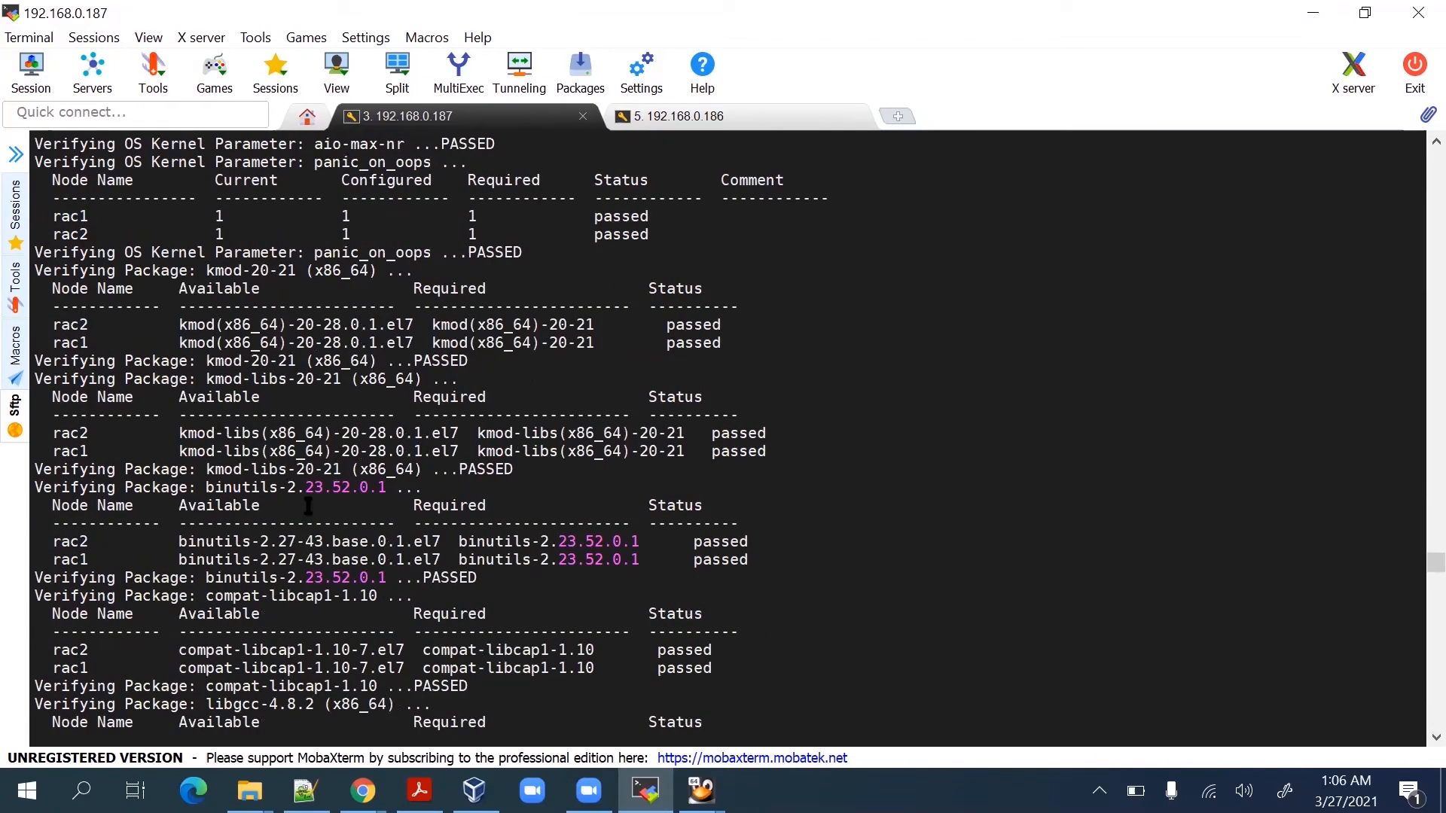
left_click_drag(180, 432, 360, 451)
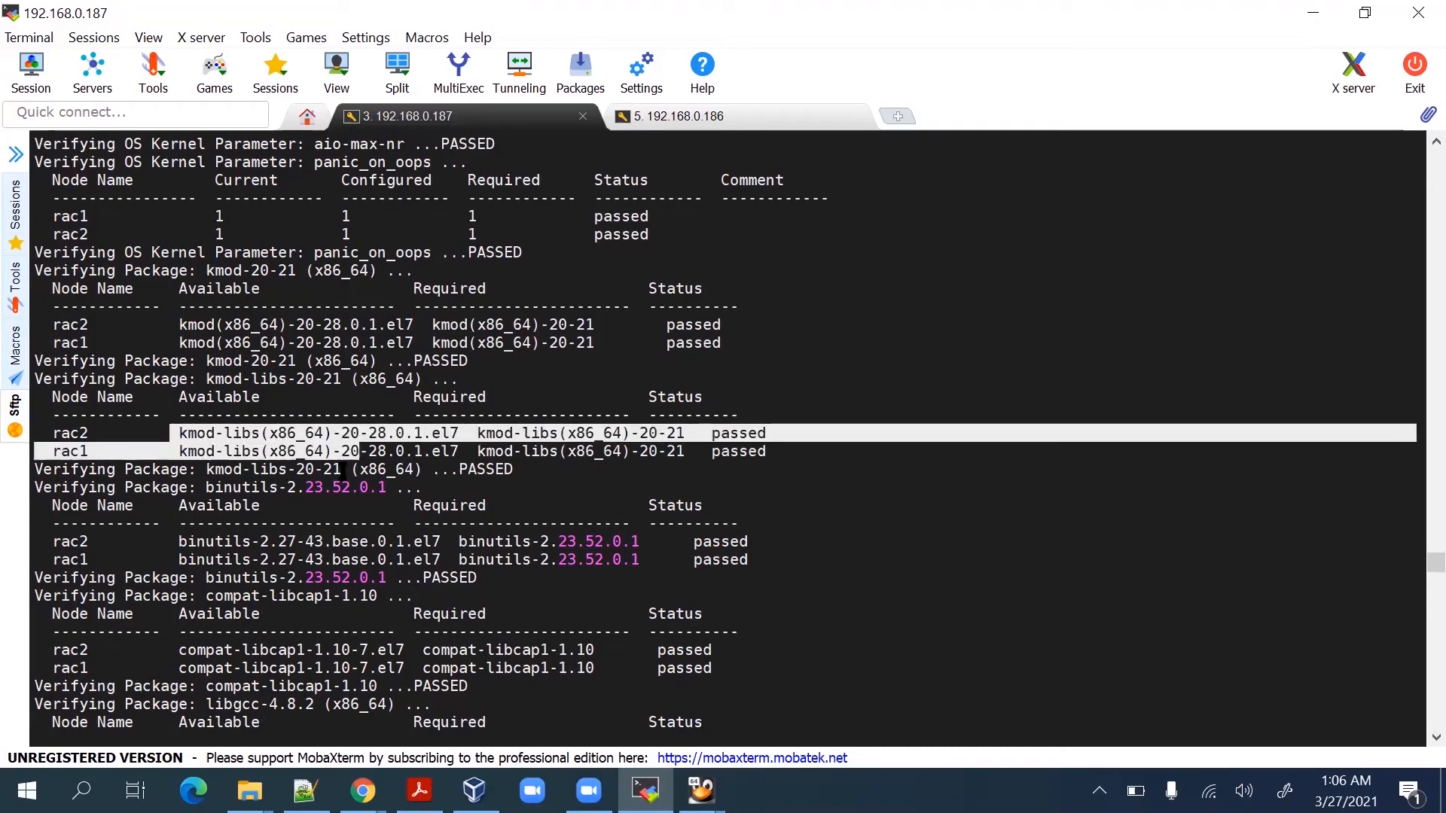
scroll("down", 3)
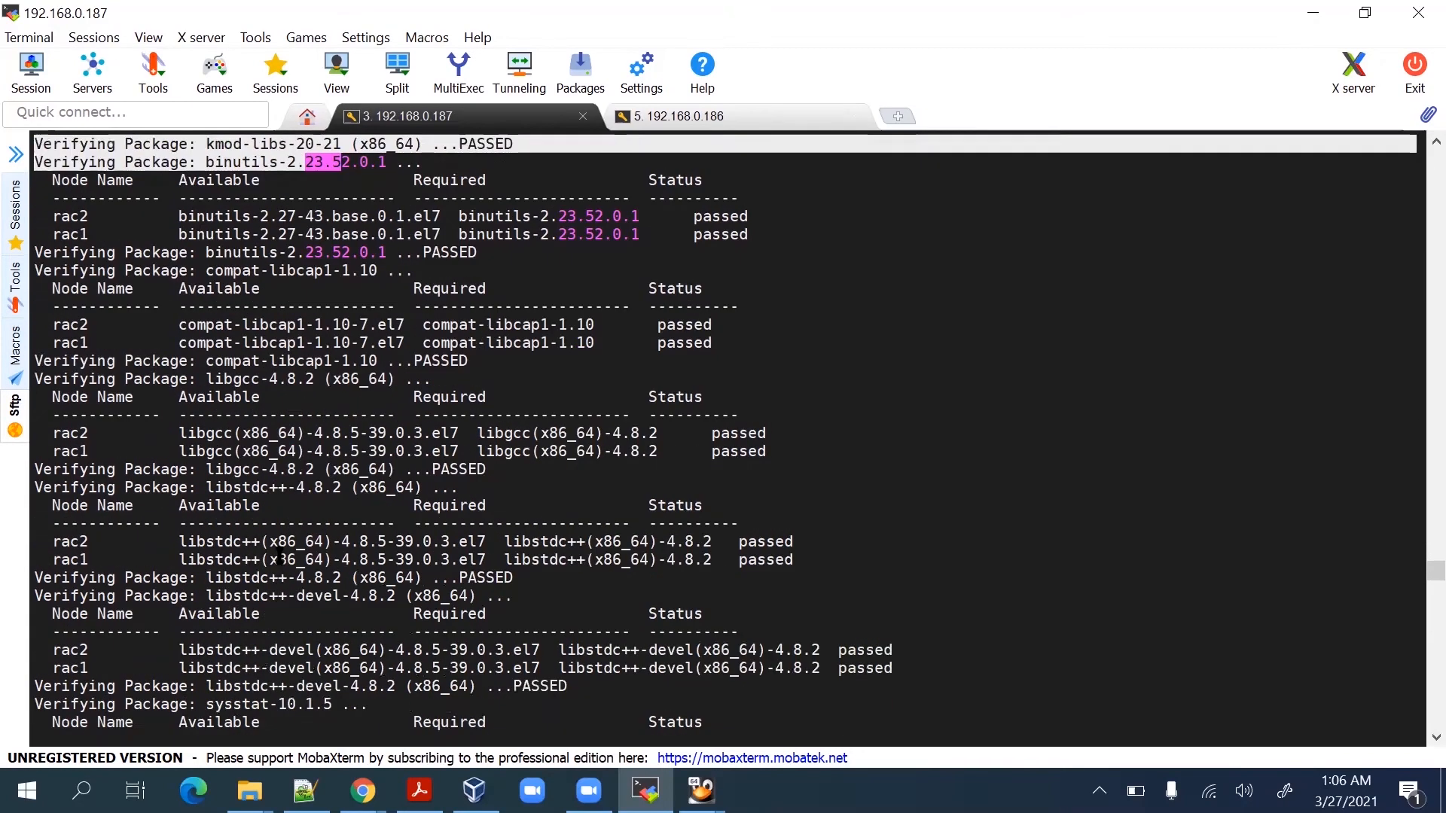
scroll("down", 3)
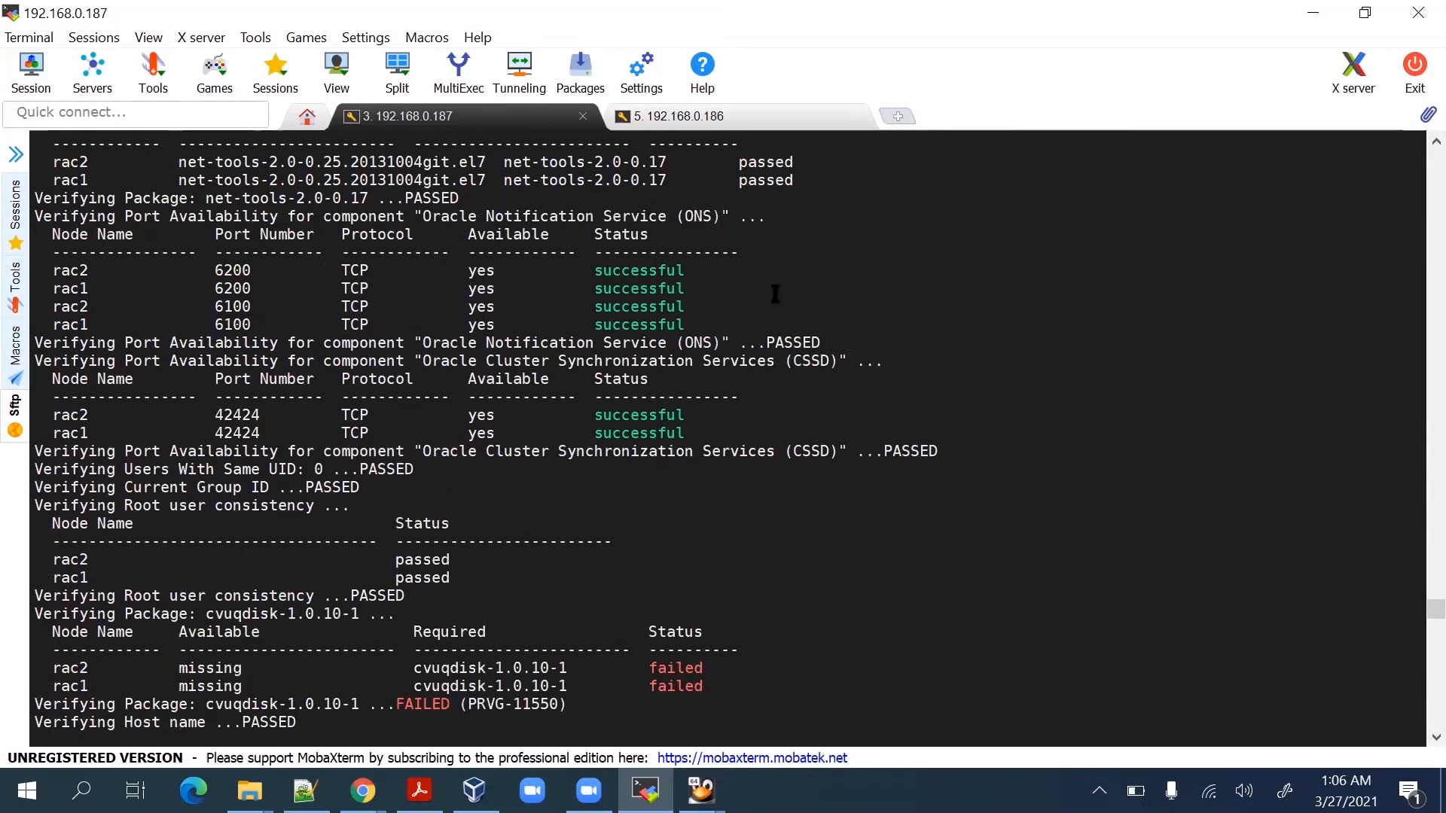
Highlight the required cvuqdisk-1.0.10-1 package name in its failed check.
scroll("down", 3)
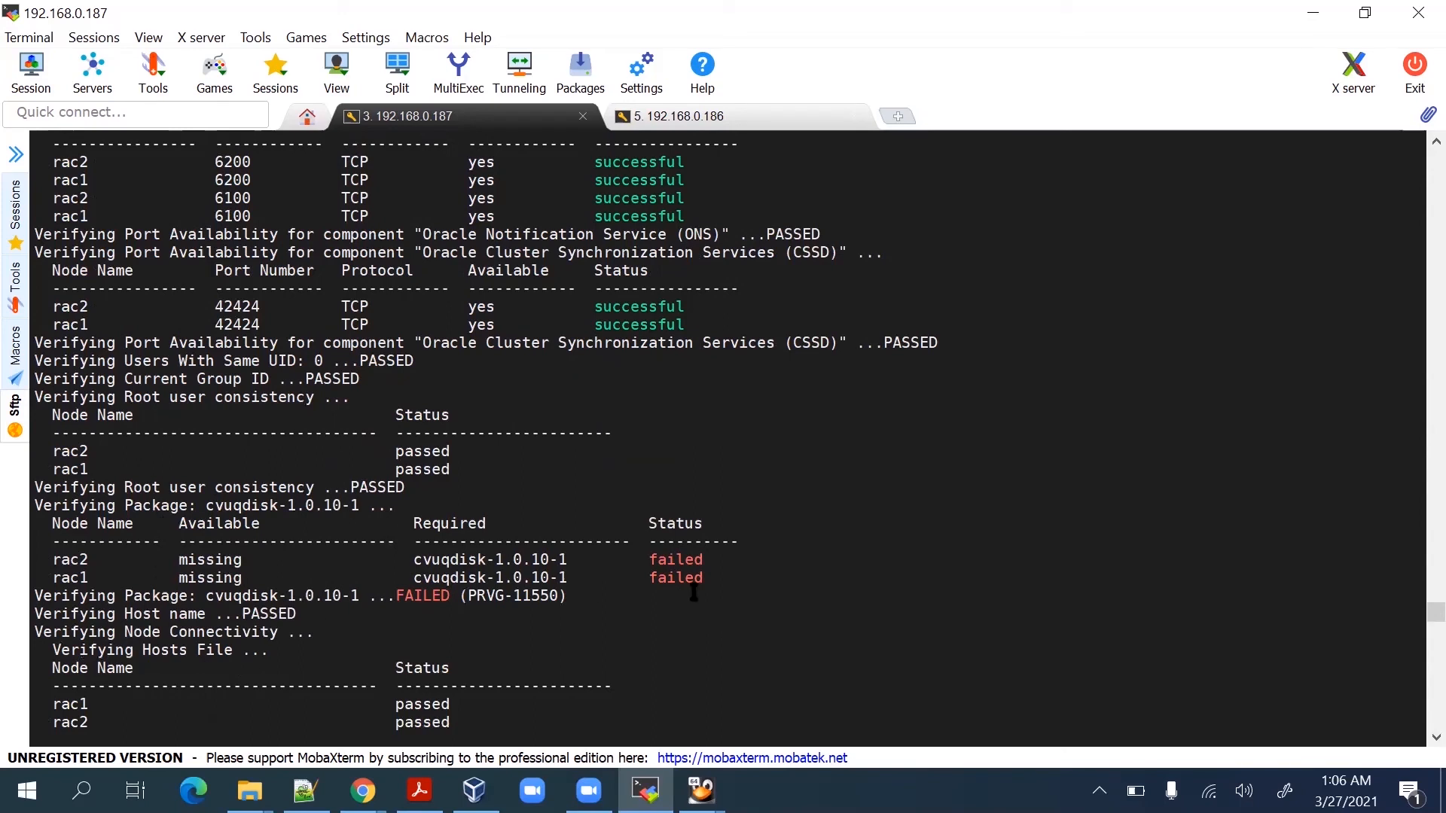
double_click(488, 559)
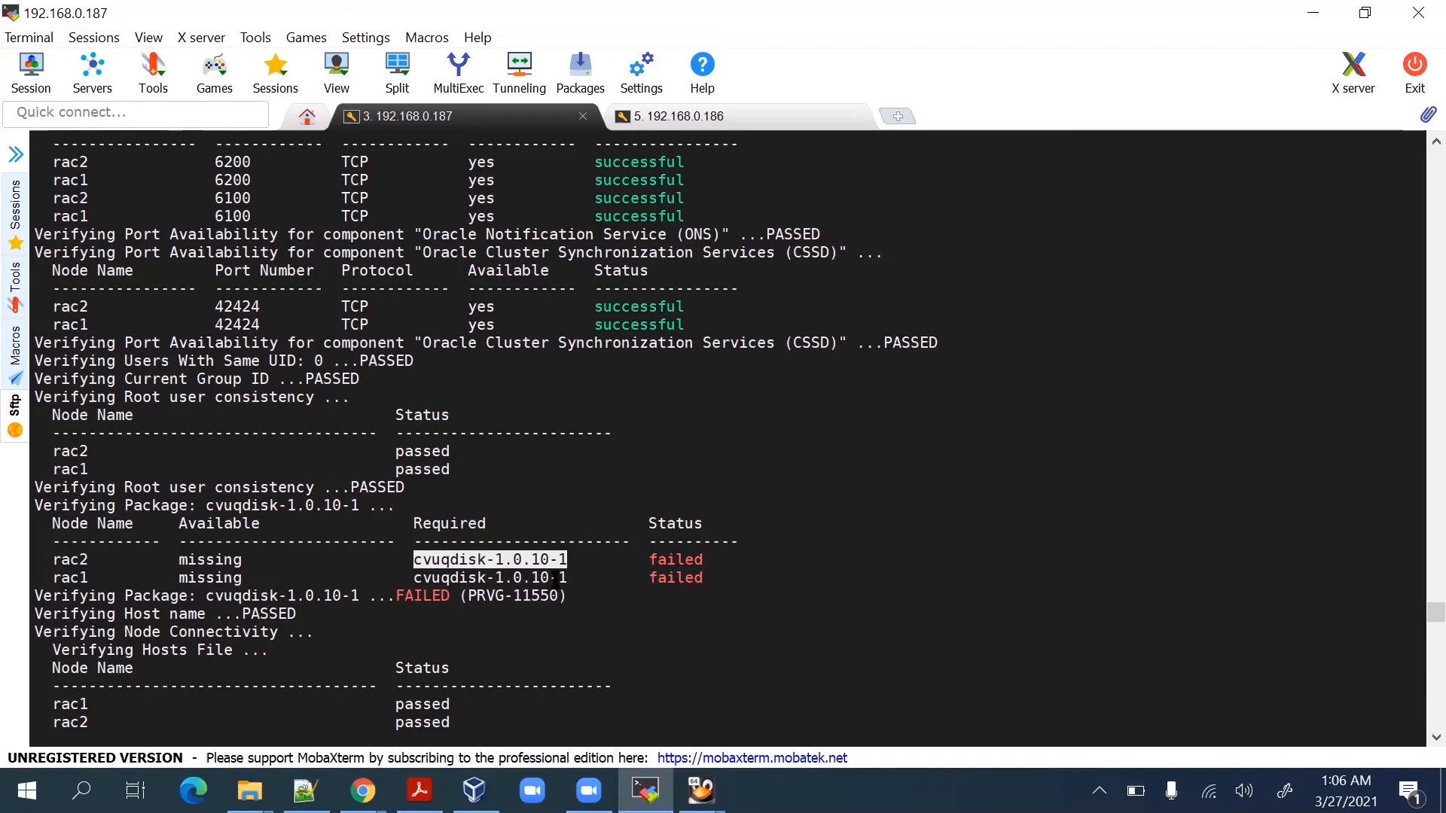
scroll("down", 3)
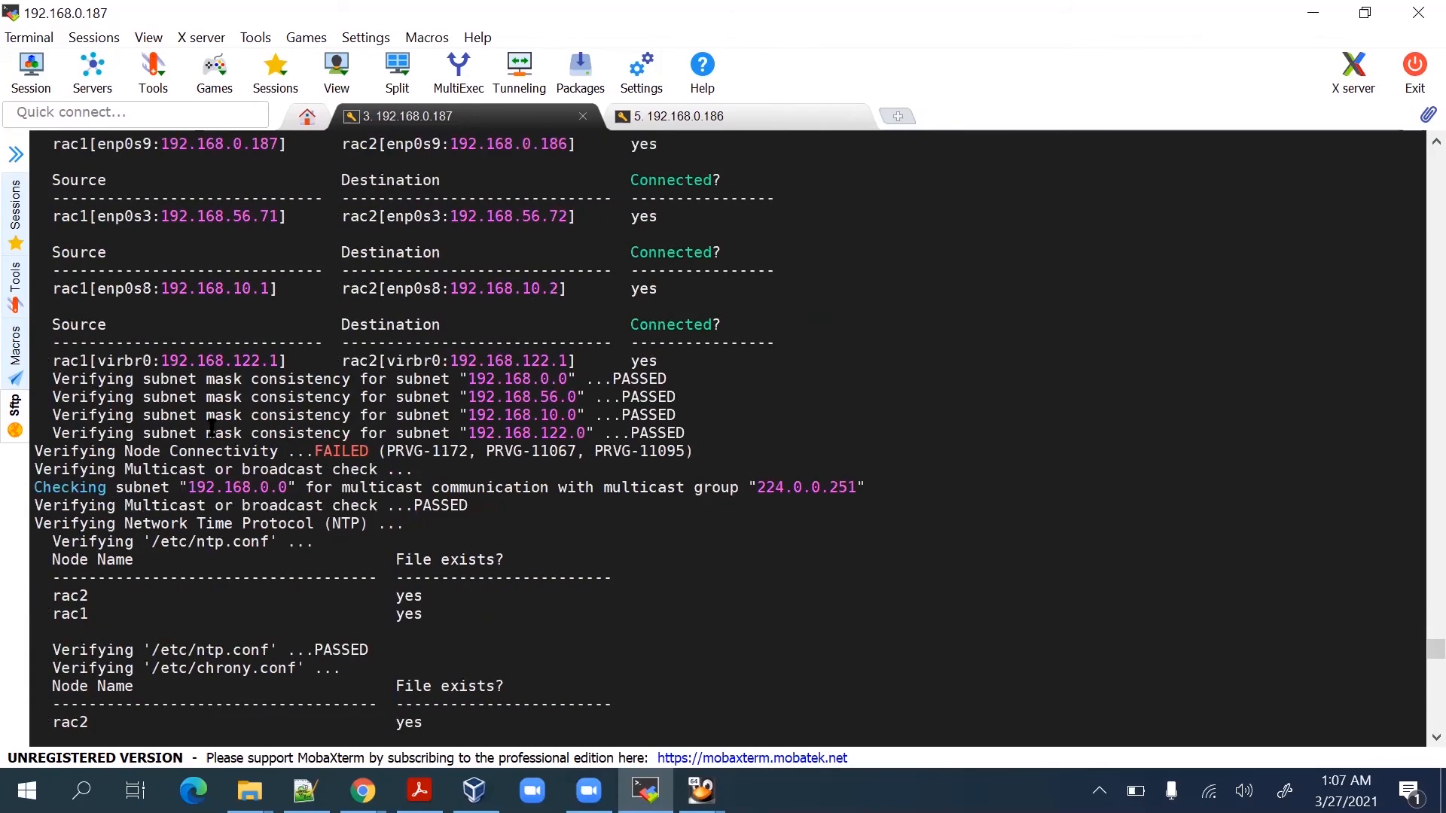
Scroll through the Node Connectivity, NTP, resolv.conf Integrity and avahi-daemon results.
scroll("down", 3)
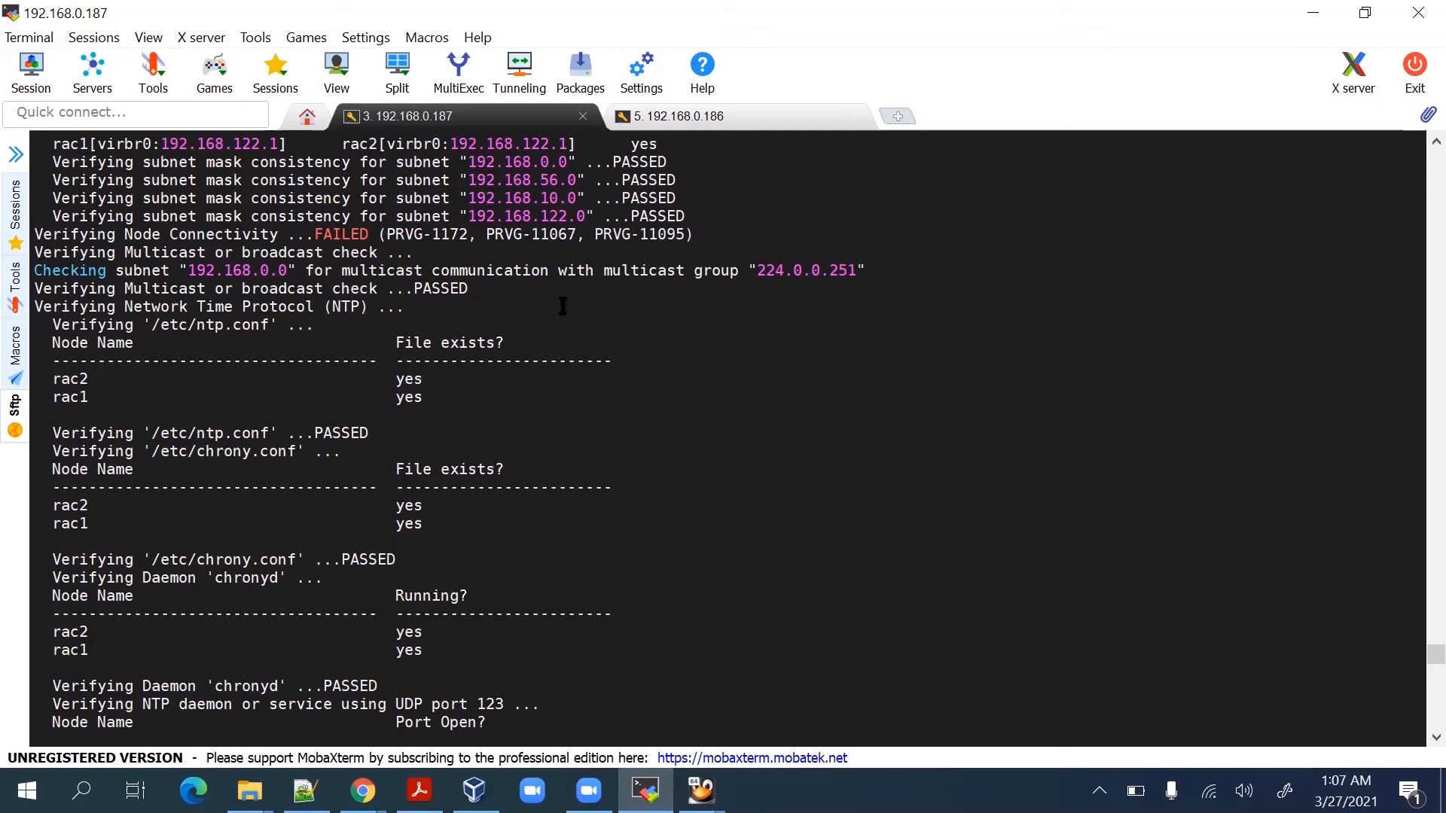
scroll("down", 3)
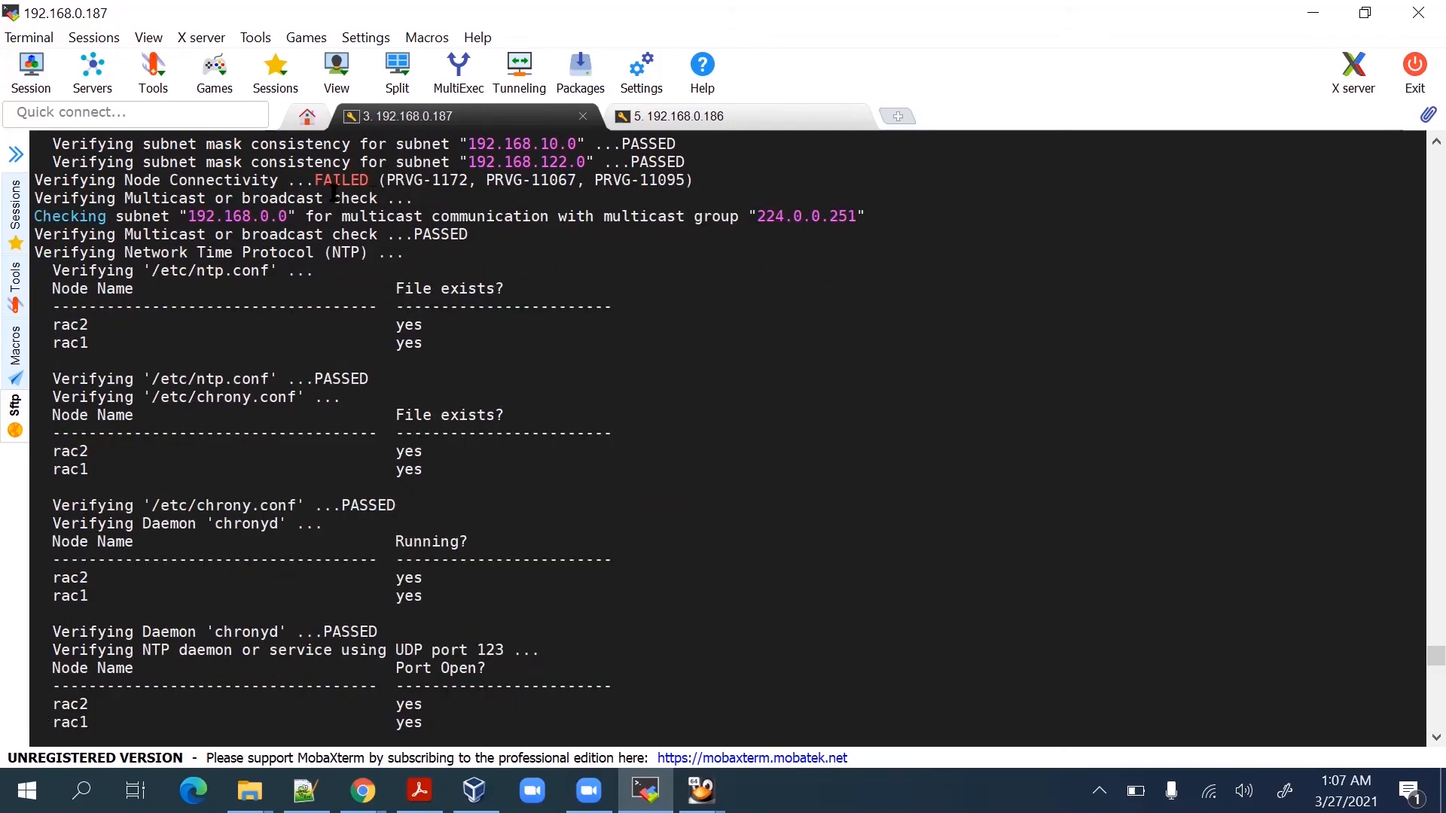
scroll("down", 3)
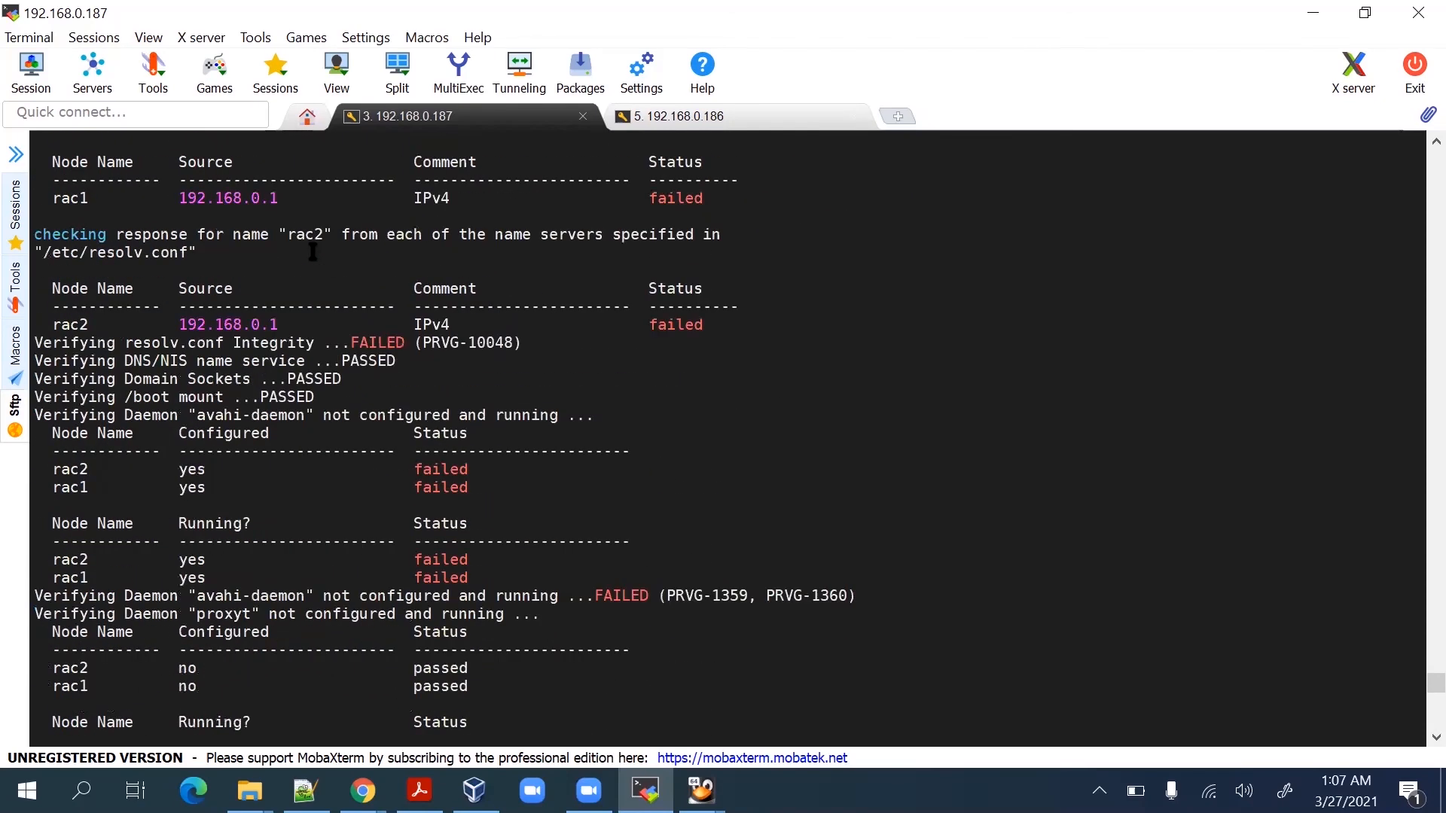
scroll("down", 3)
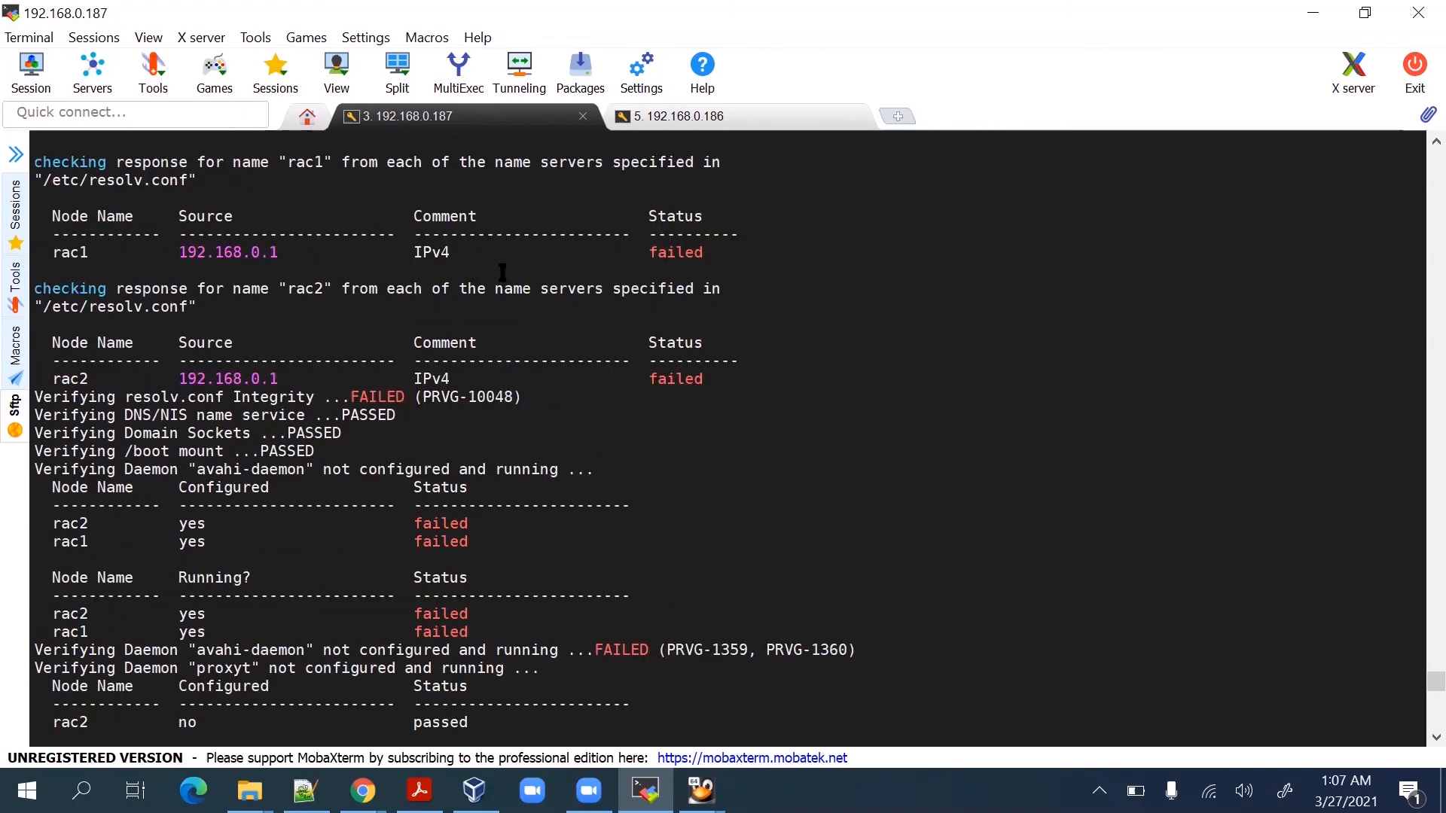
mouse_move(505, 367)
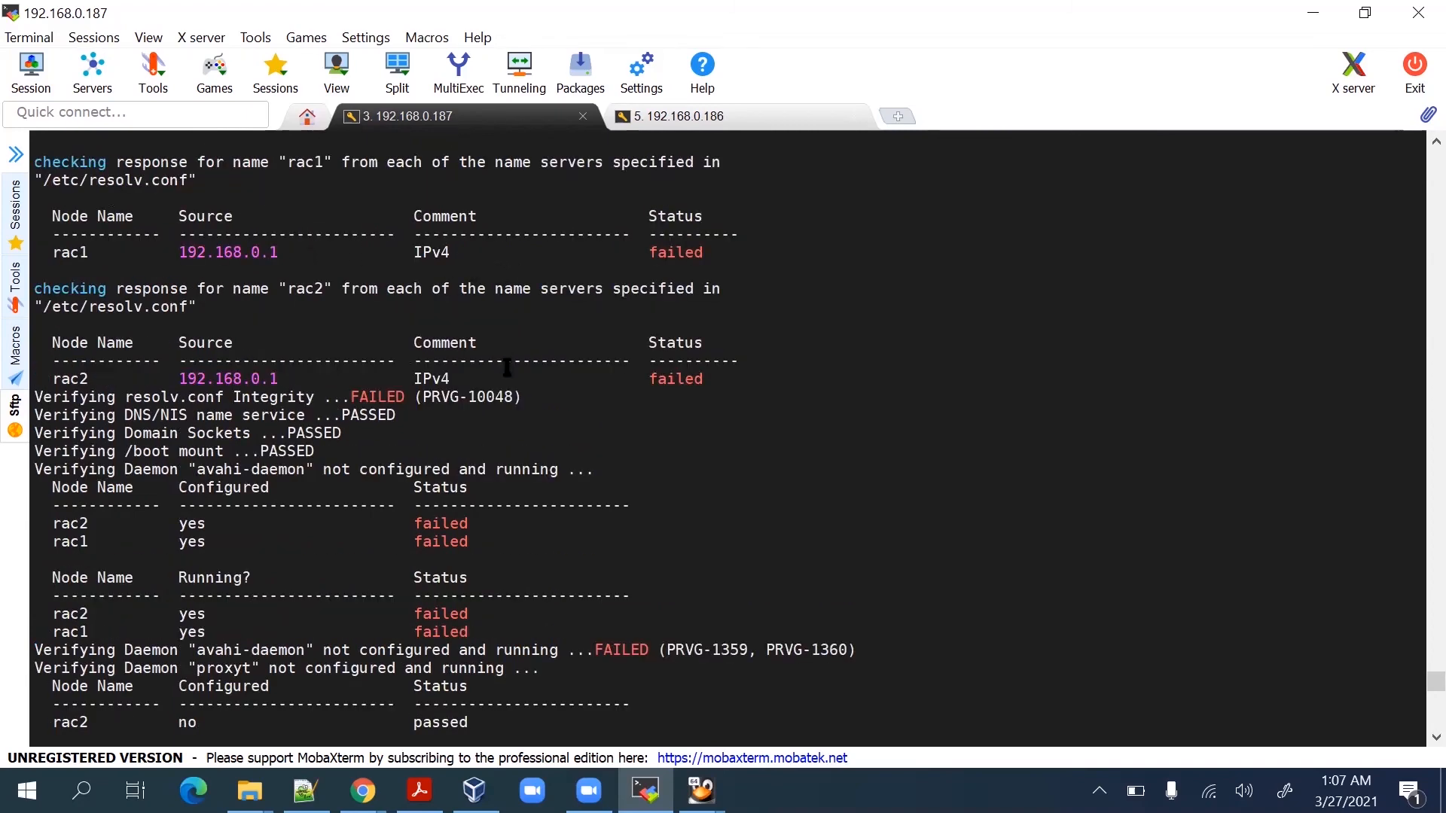
scroll("down", 3)
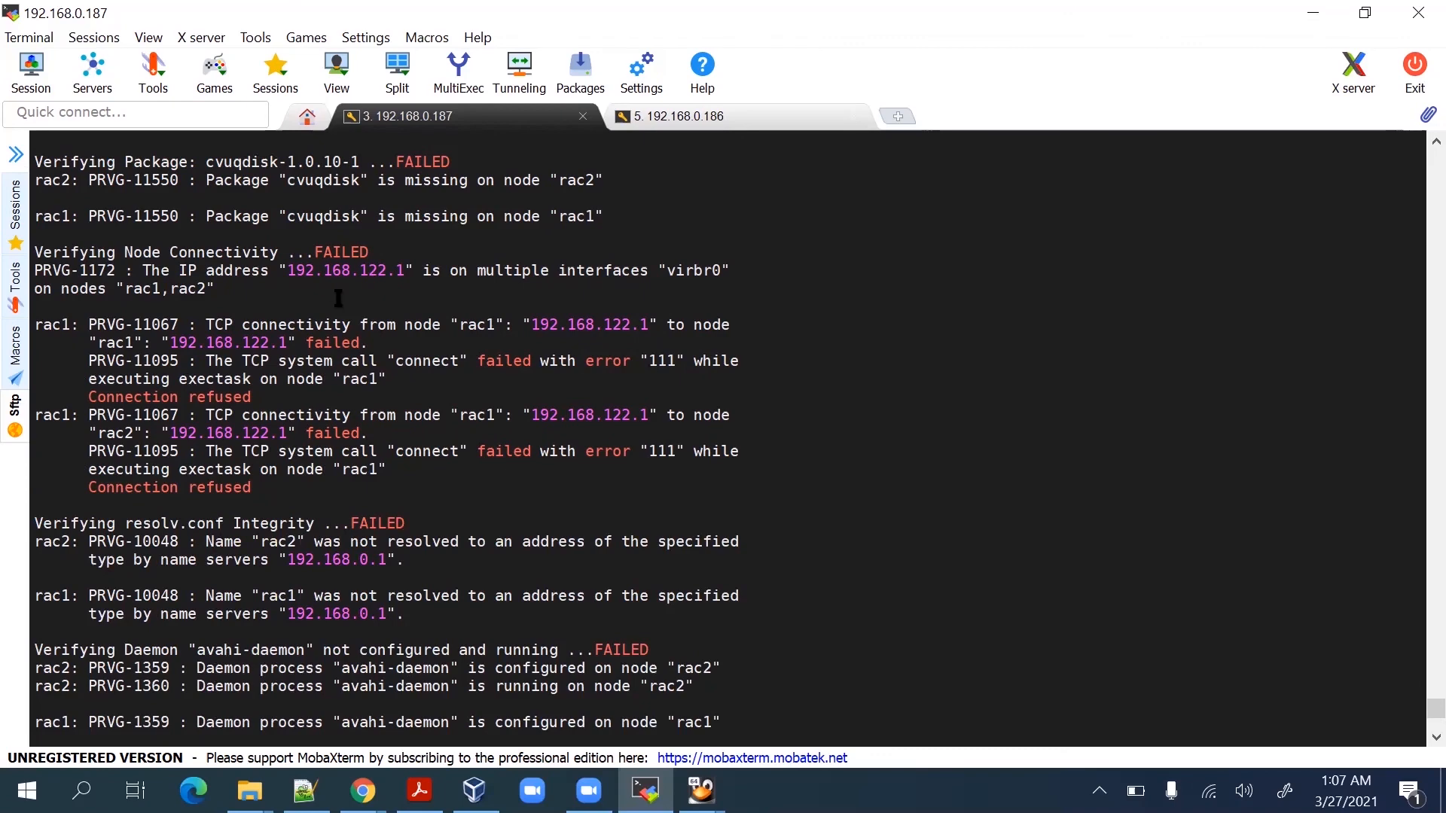
Scroll to the failure summary and CVU footer at the end of the output.
scroll("down", 3)
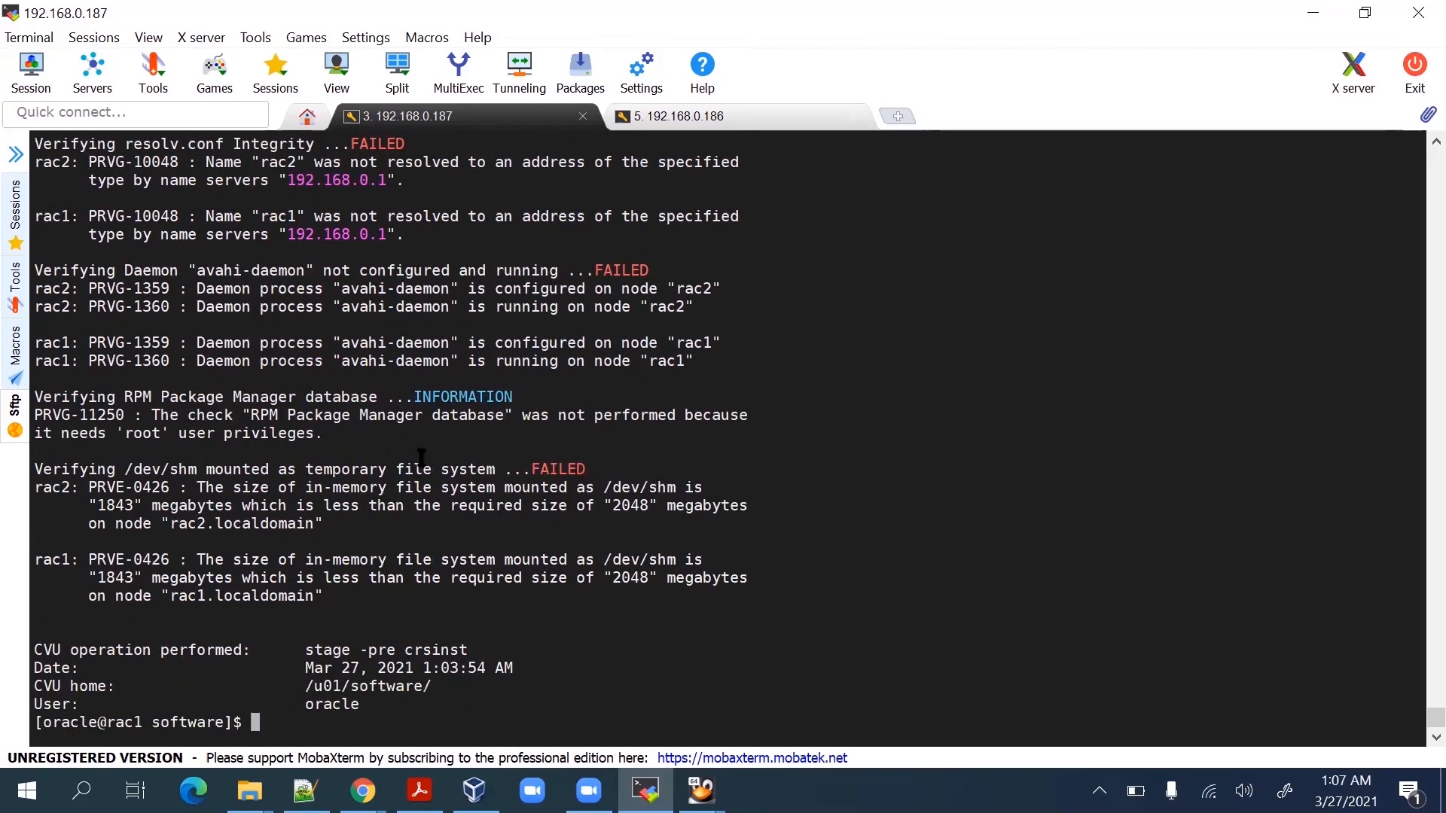